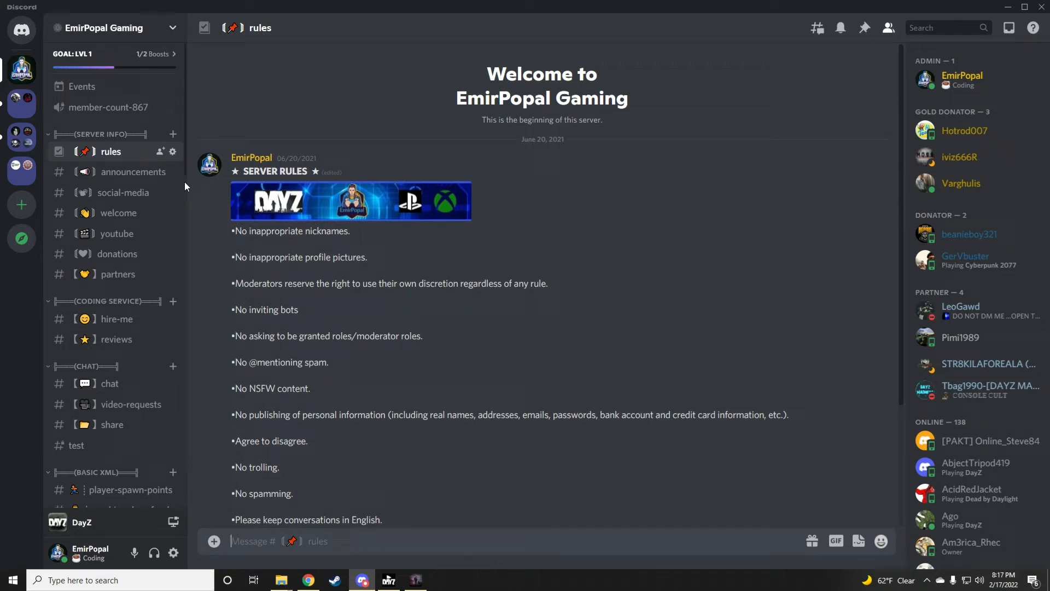
{"action": "mouse_move", "coordinate": [119, 212]}
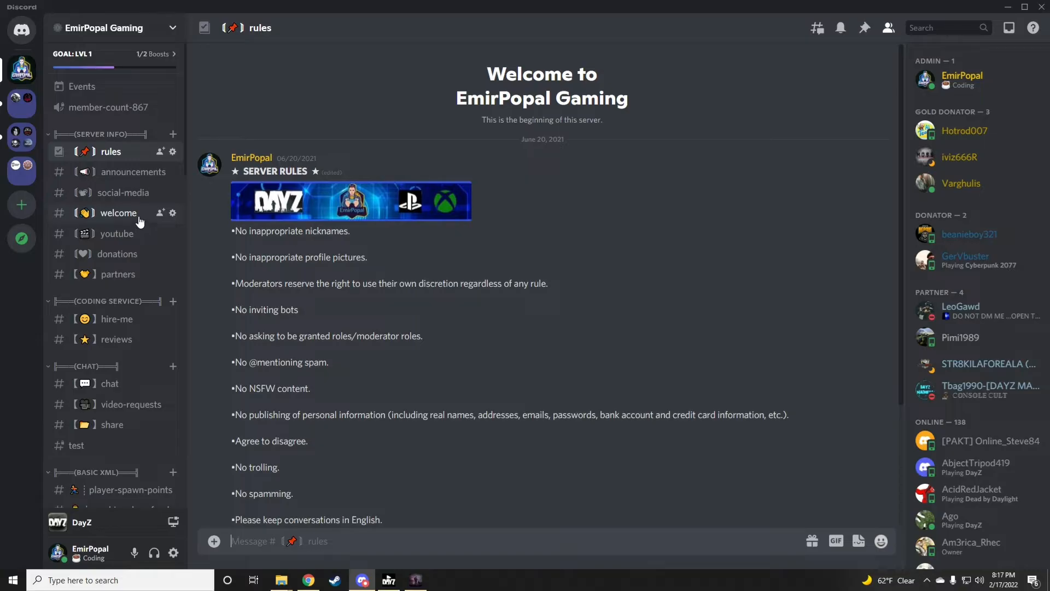
- Scroll the Gameserver list to the stopped DayZ PS4 server's Web interface entry
{"action": "scroll", "scroll_direction": "down", "scroll_amount": 3}
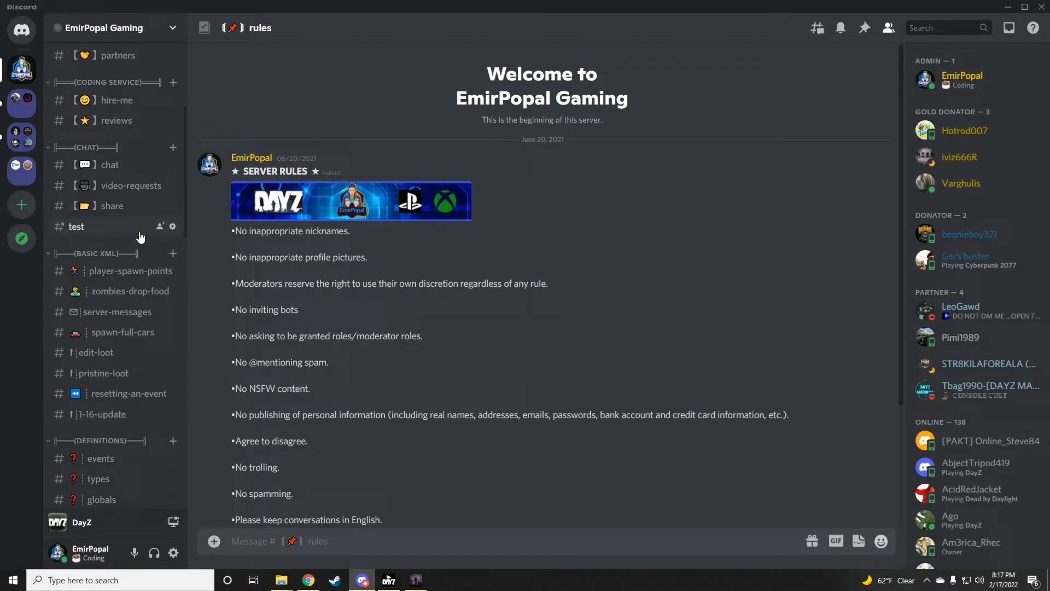
{"action": "scroll", "scroll_direction": "down", "scroll_amount": 3}
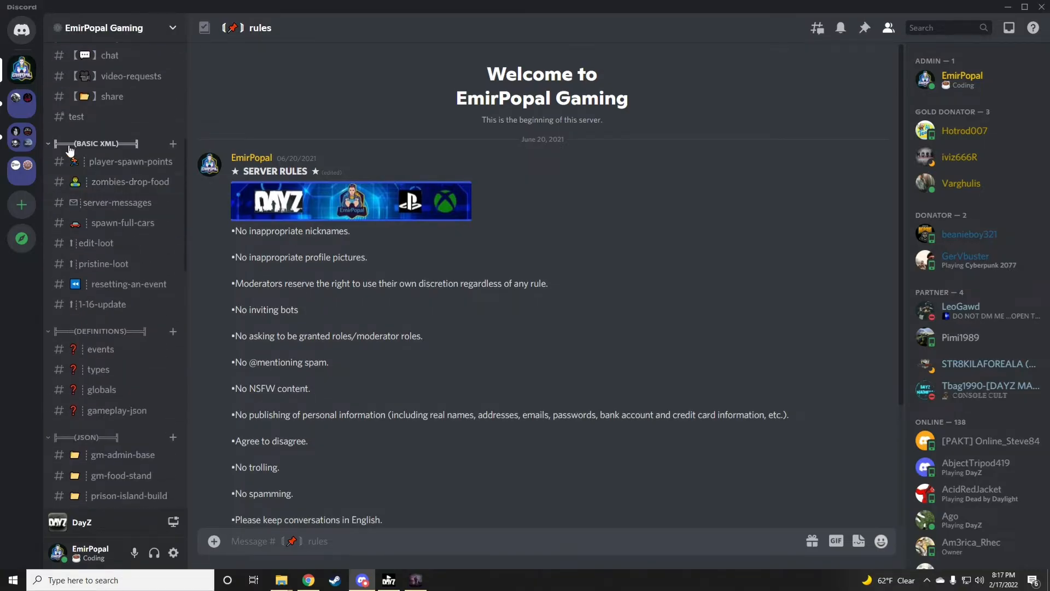
{"action": "scroll", "scroll_direction": "down", "scroll_amount": 3}
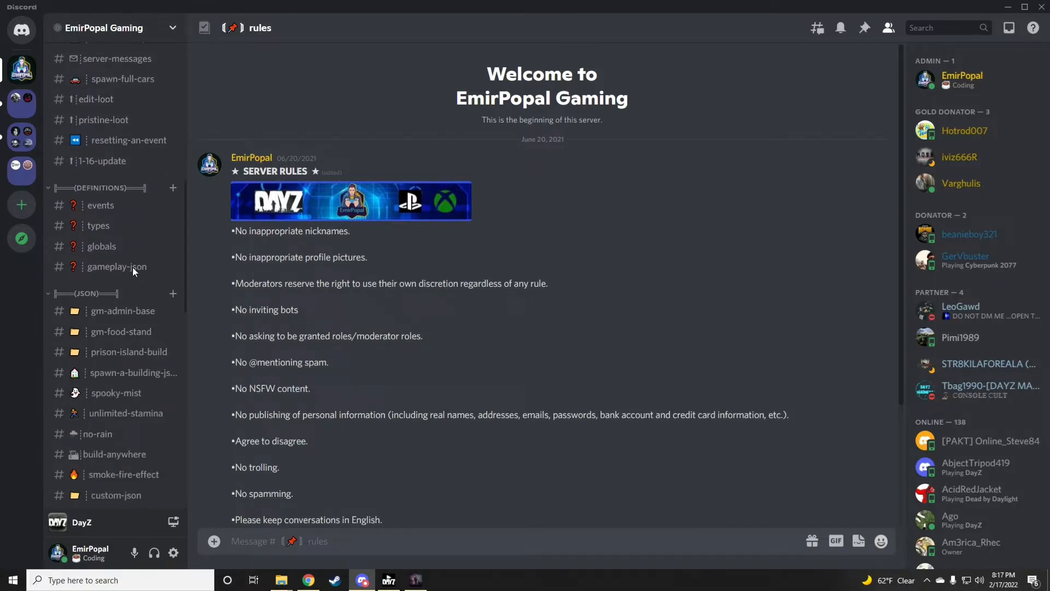
{"action": "scroll", "scroll_direction": "down", "scroll_amount": 3}
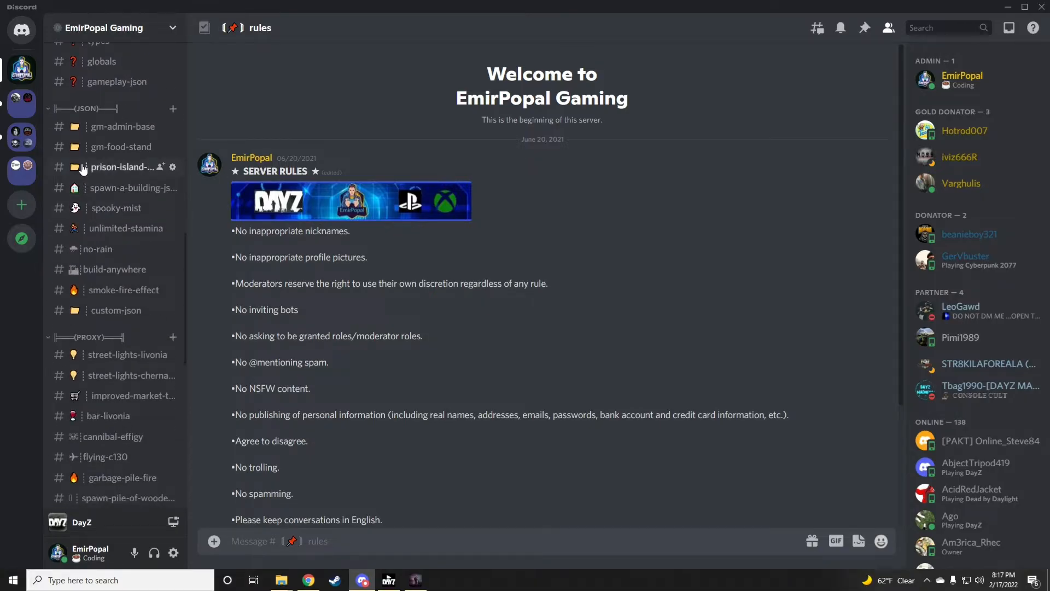
{"action": "scroll", "scroll_direction": "down", "scroll_amount": 3}
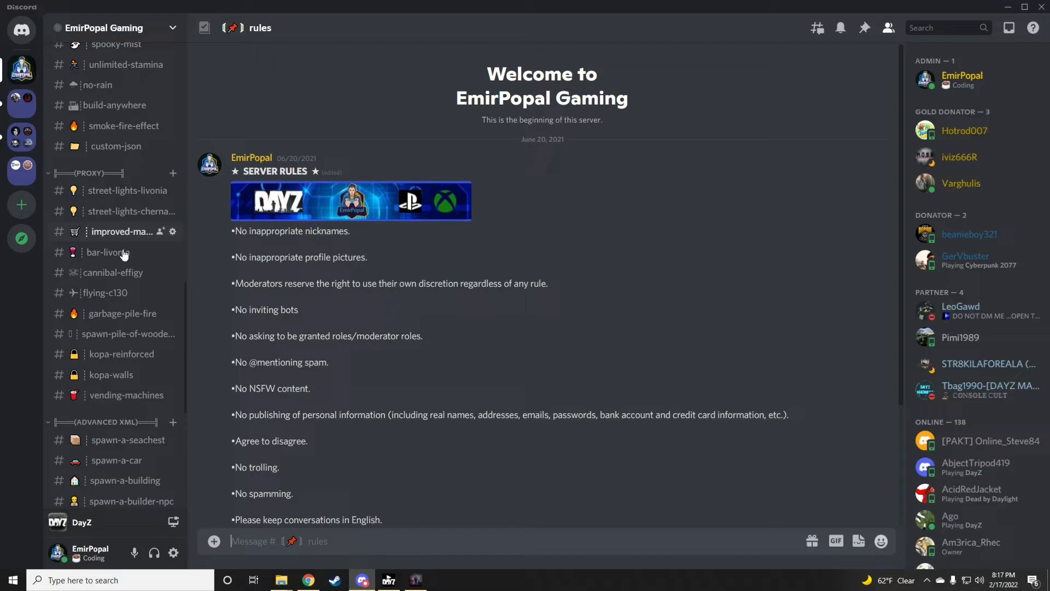
{"action": "scroll", "scroll_direction": "down", "scroll_amount": 3}
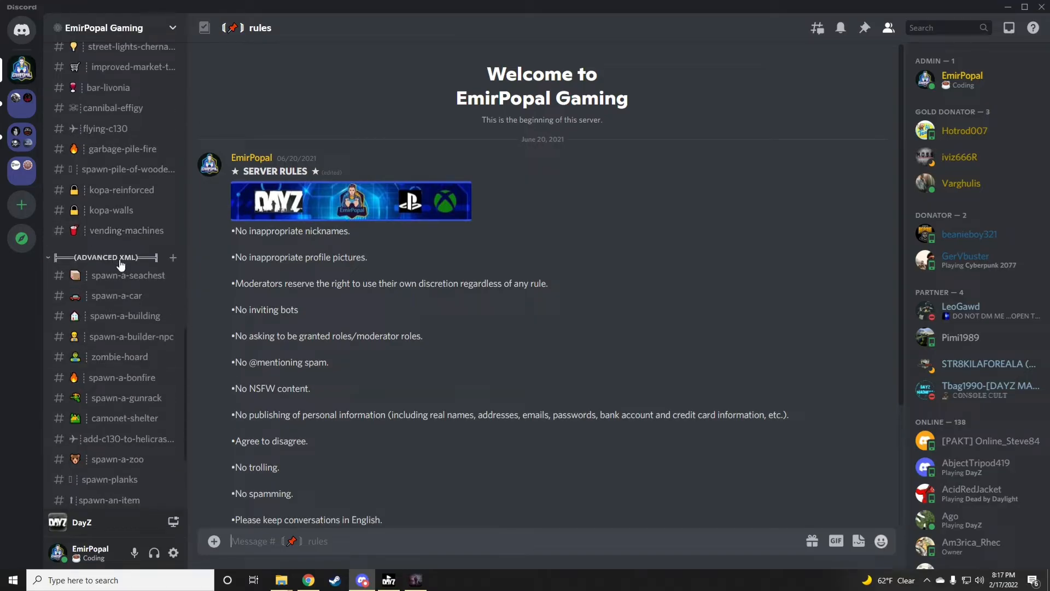
{"action": "scroll", "scroll_direction": "up", "scroll_amount": 3}
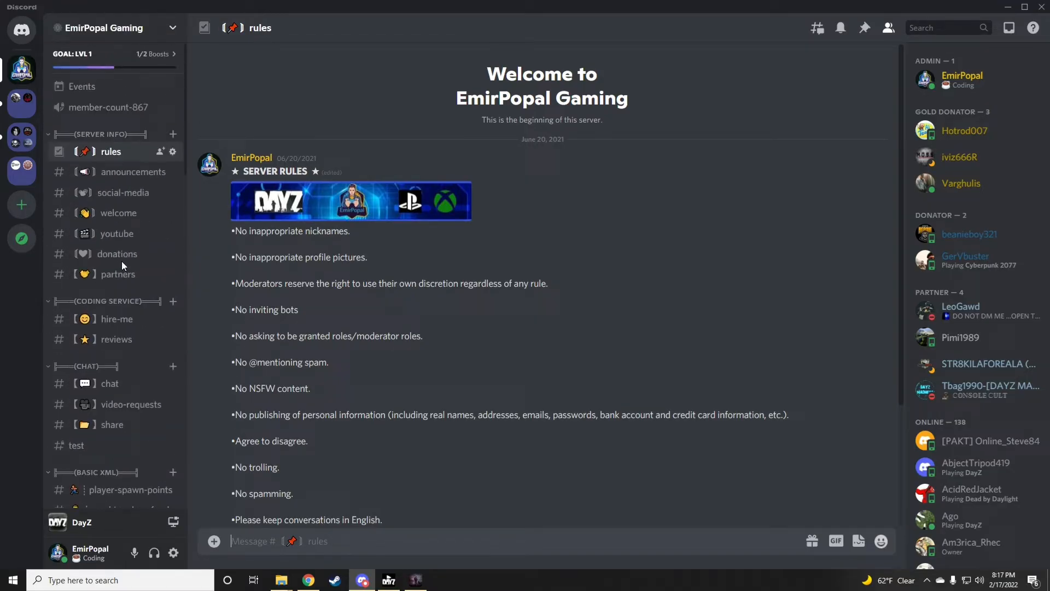
{"action": "mouse_move", "coordinate": [117, 254]}
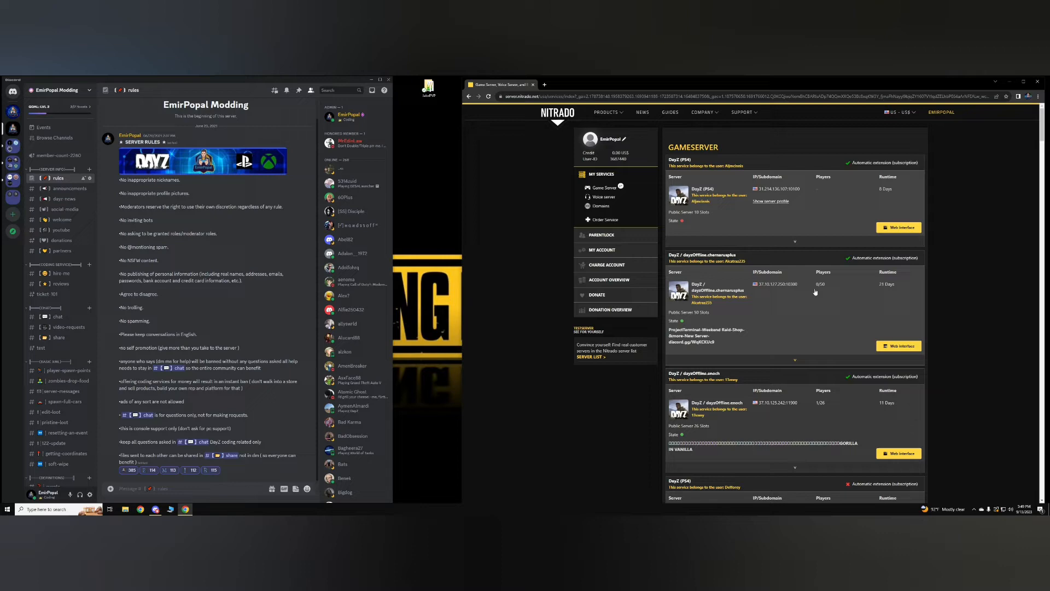
{"action": "scroll", "scroll_direction": "down", "scroll_amount": 3}
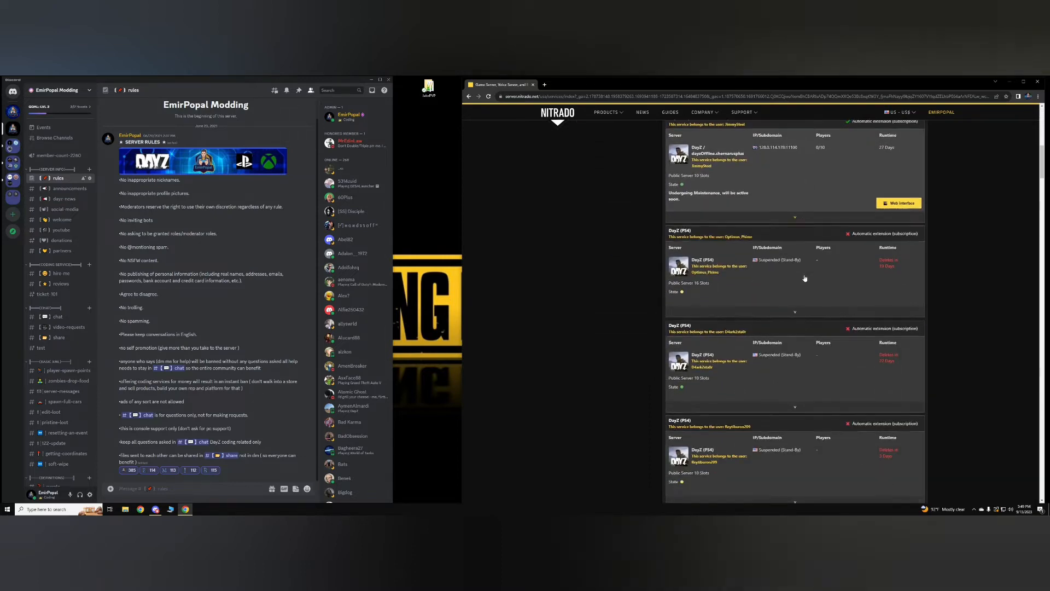
{"action": "scroll", "scroll_direction": "down", "scroll_amount": 3}
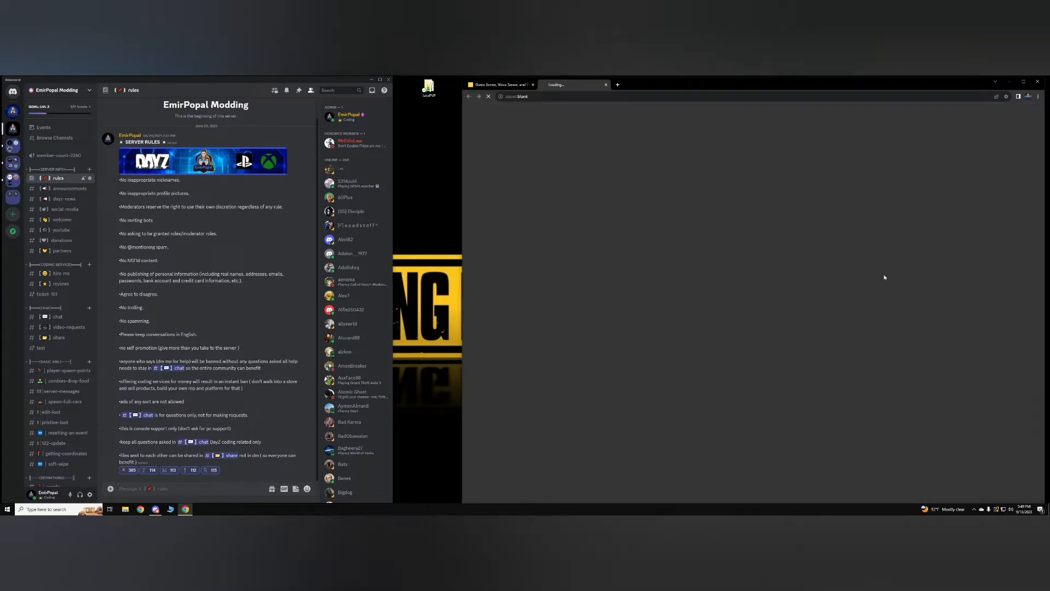
{"action": "mouse_move", "coordinate": [671, 214]}
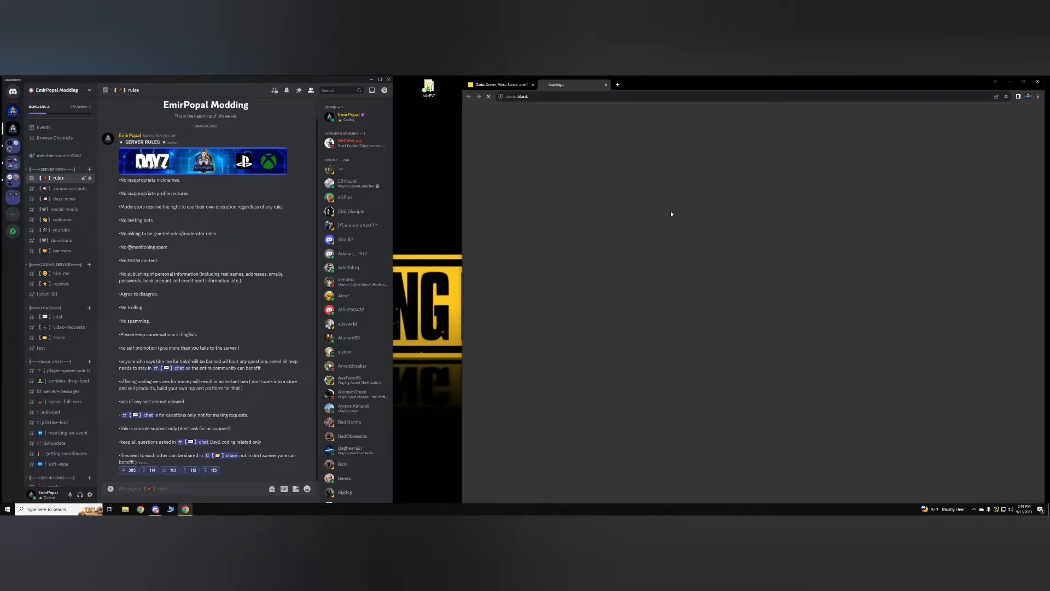
{"action": "mouse_move", "coordinate": [880, 282]}
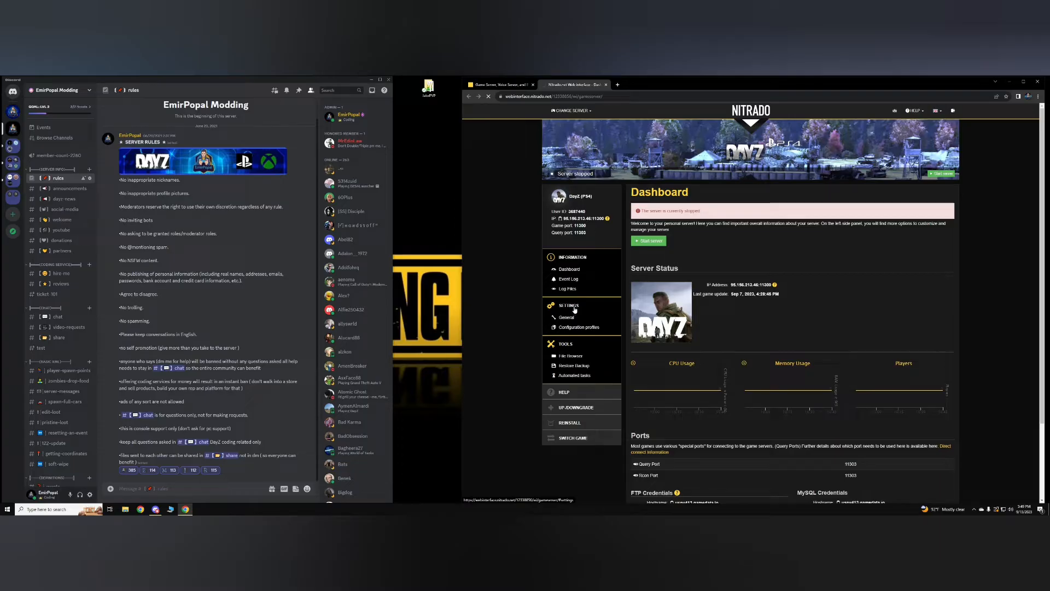
- Open Settings > General to show the mission, hostname and other base settings
{"action": "left_click", "coordinate": [566, 316]}
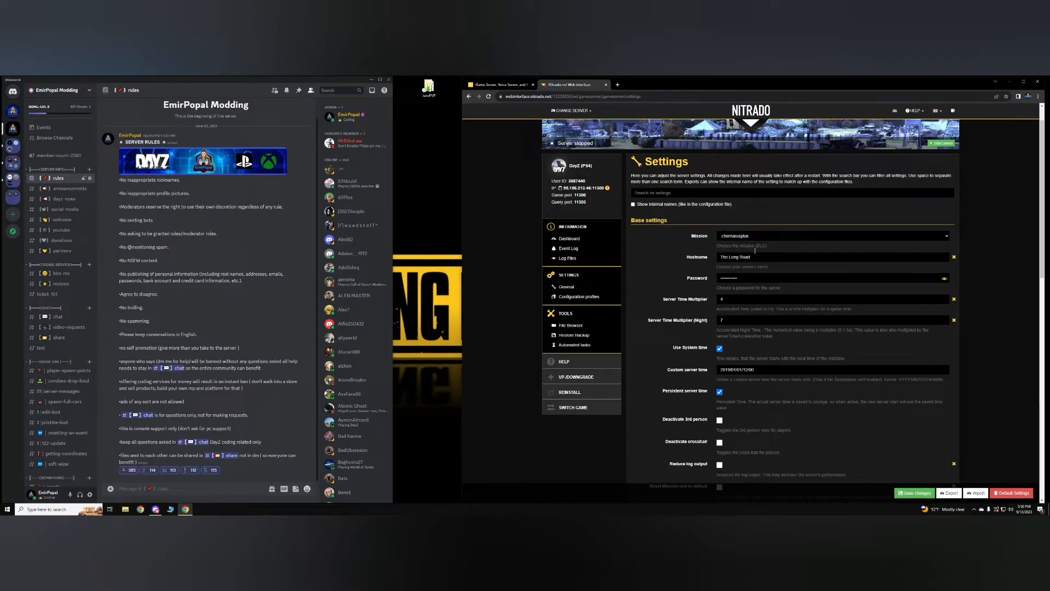
- Unmask the password field in the base settings of The Long Road server
{"action": "scroll", "scroll_direction": "down", "scroll_amount": 3}
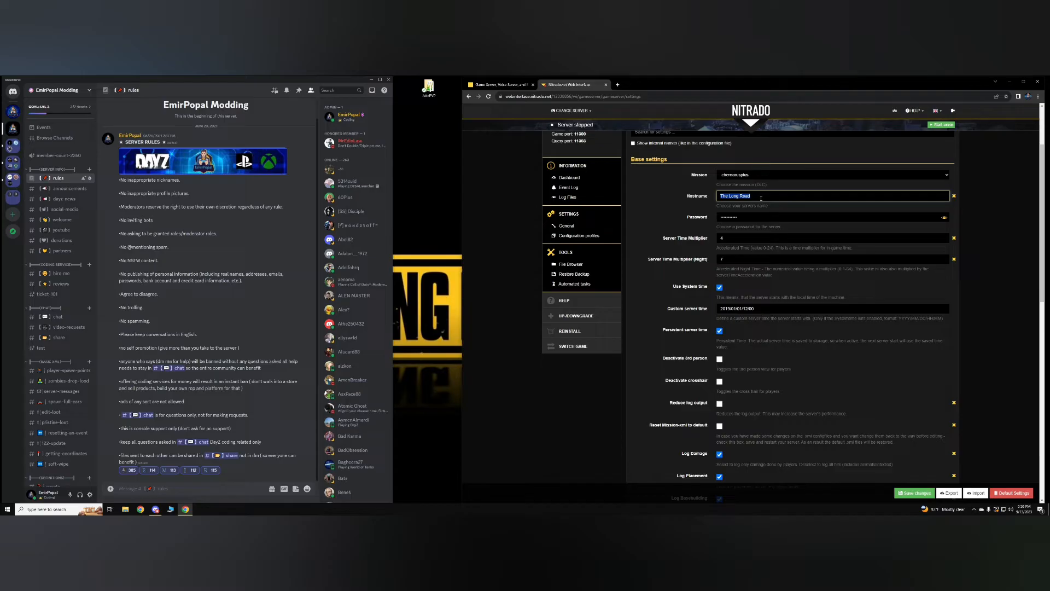
{"action": "scroll", "scroll_direction": "up", "scroll_amount": 3}
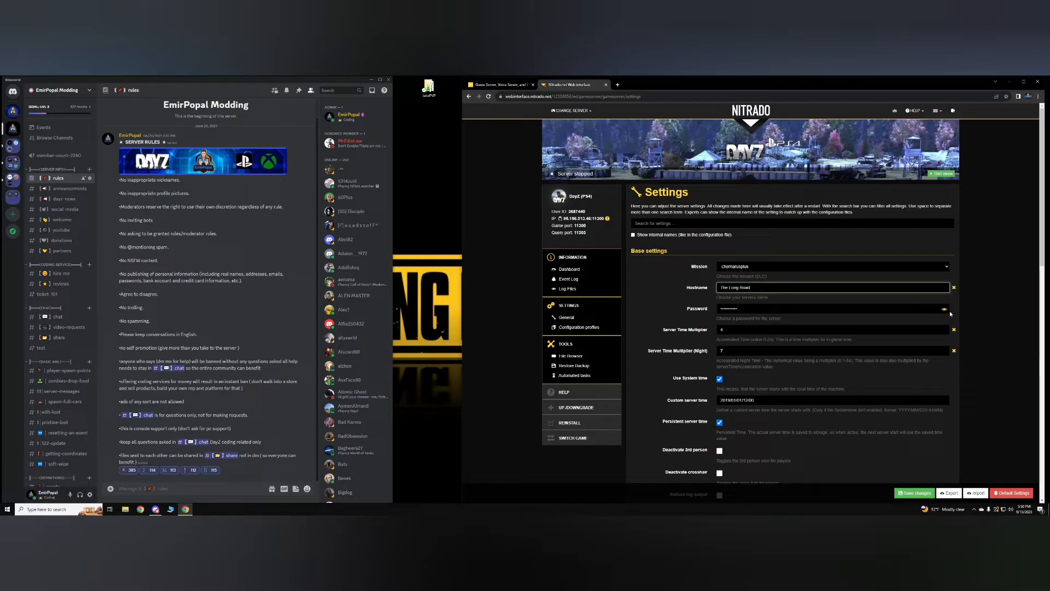
{"action": "left_click", "coordinate": [944, 308]}
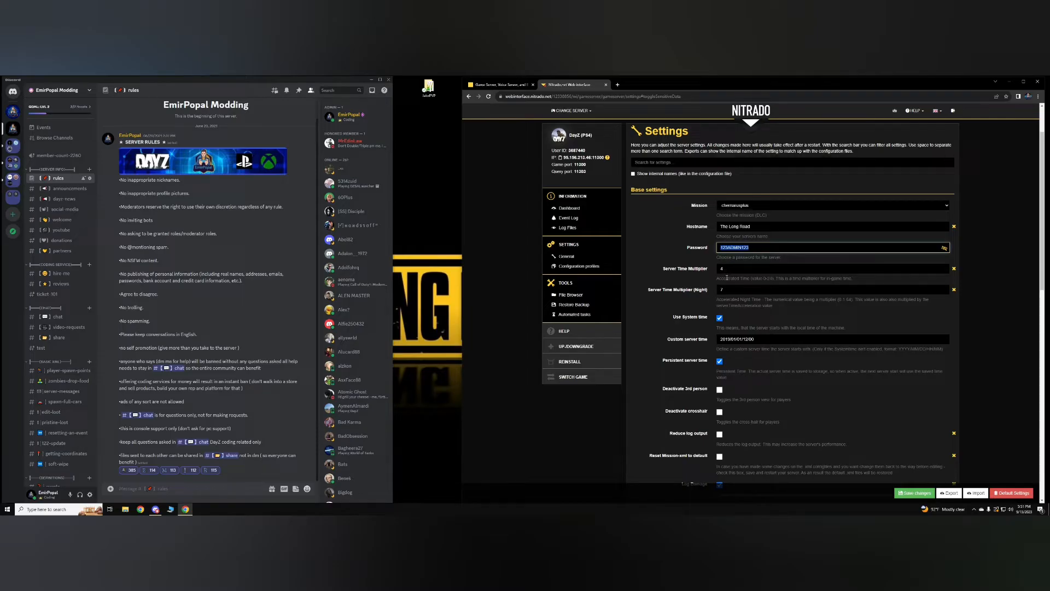
- Go to Discord's tools channel and launch the DayZ Server-Time-Acceleration Calculator
{"action": "scroll", "scroll_direction": "down", "scroll_amount": 3}
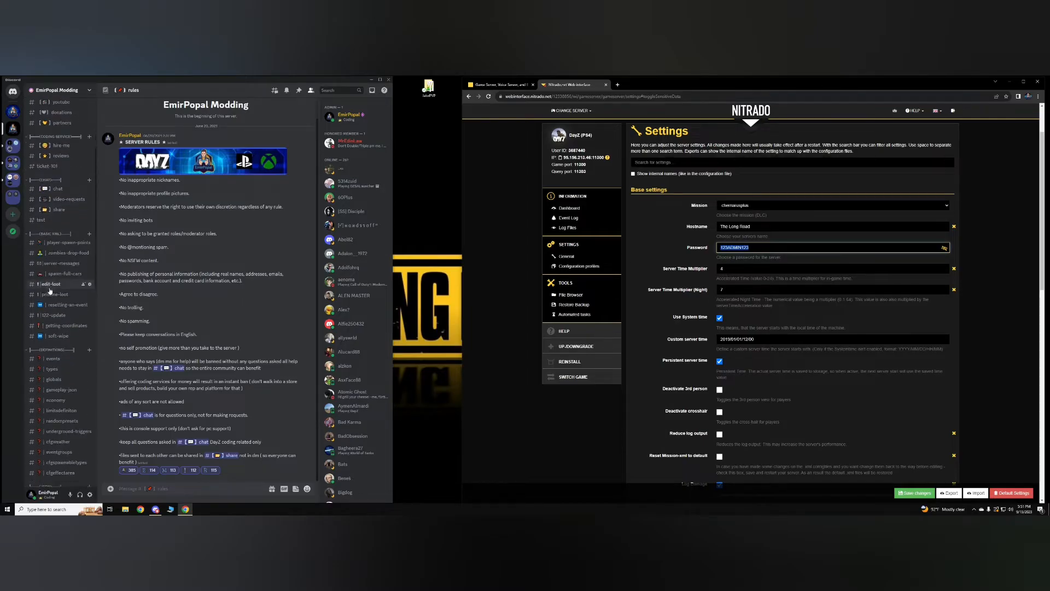
{"action": "scroll", "scroll_direction": "down", "scroll_amount": 3}
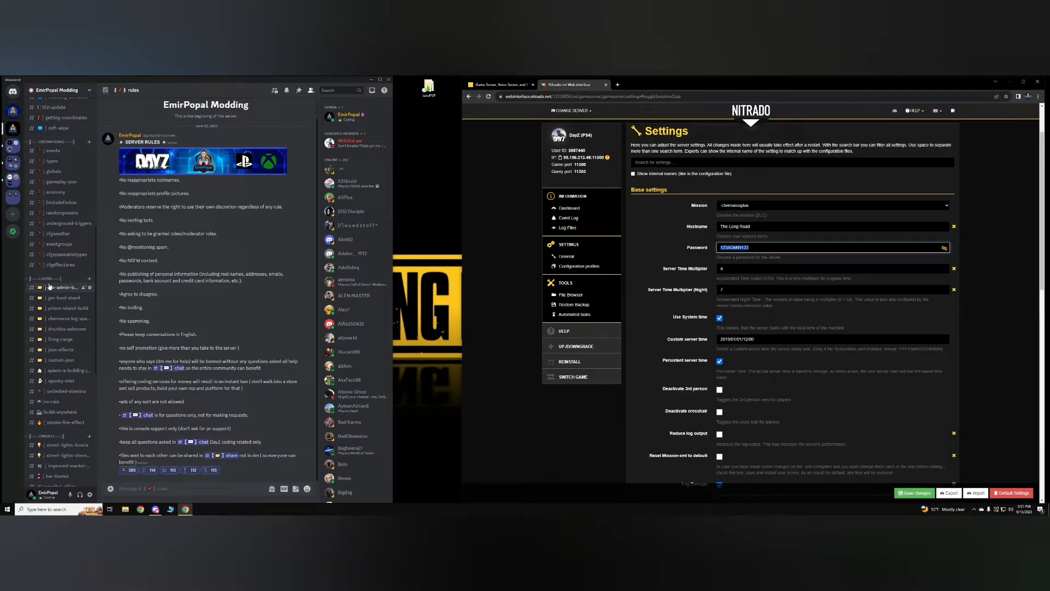
{"action": "scroll", "scroll_direction": "down", "scroll_amount": 3}
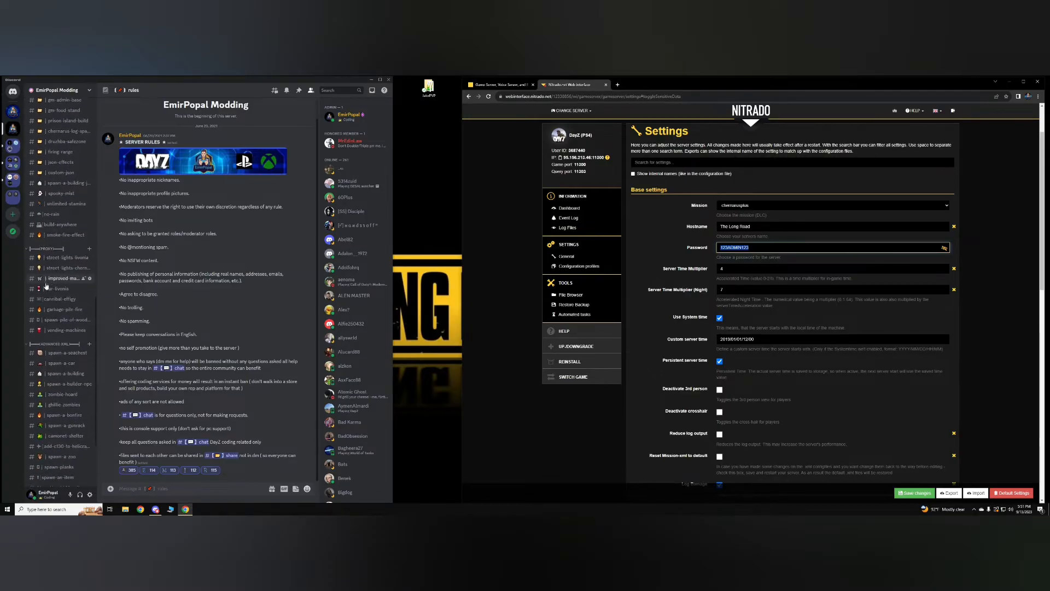
{"action": "scroll", "scroll_direction": "down", "scroll_amount": 3}
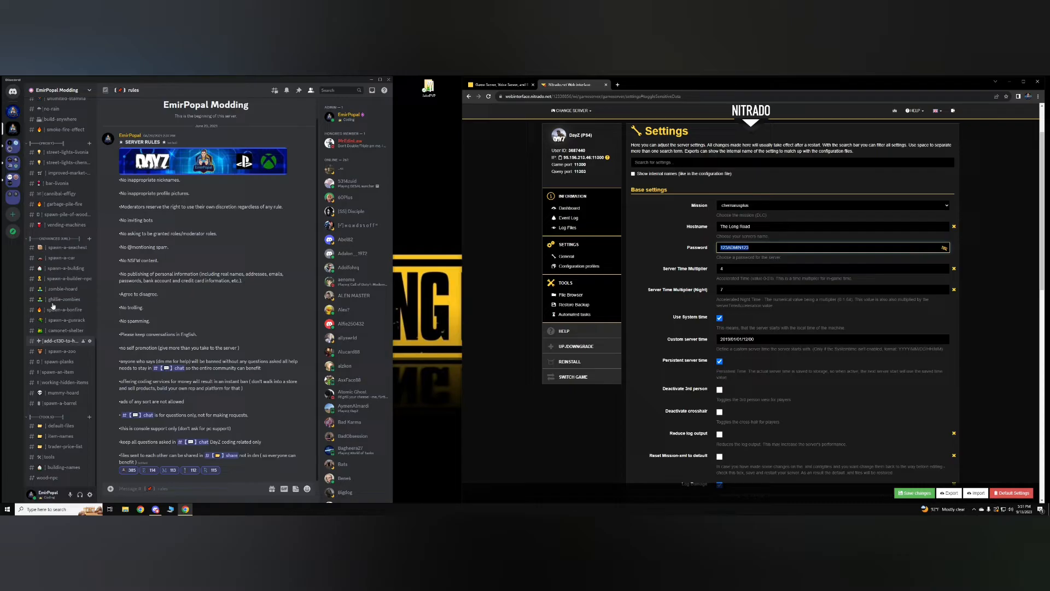
{"action": "left_click", "coordinate": [48, 457]}
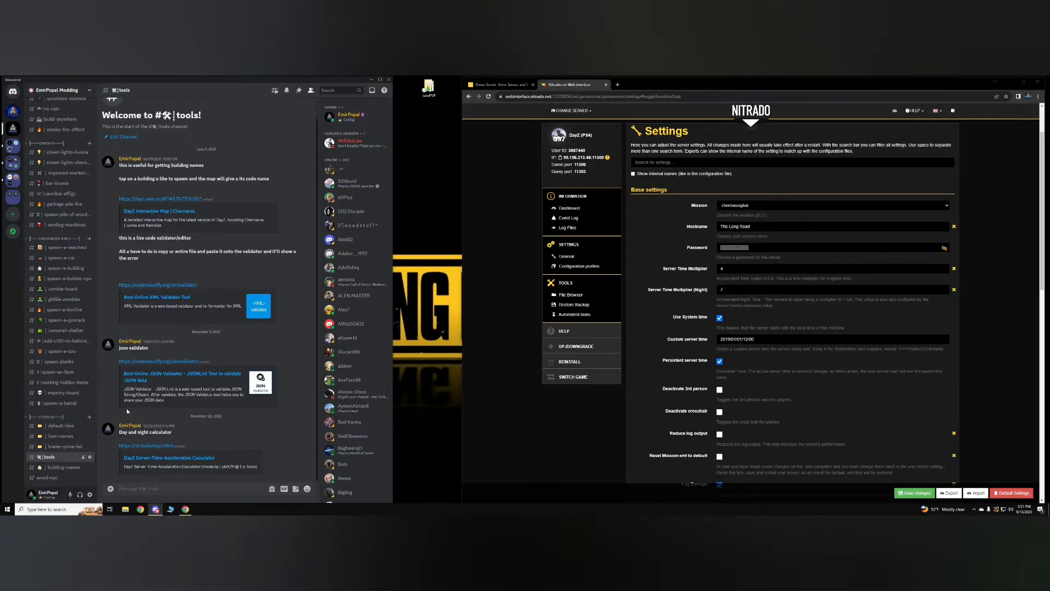
{"action": "mouse_move", "coordinate": [128, 432]}
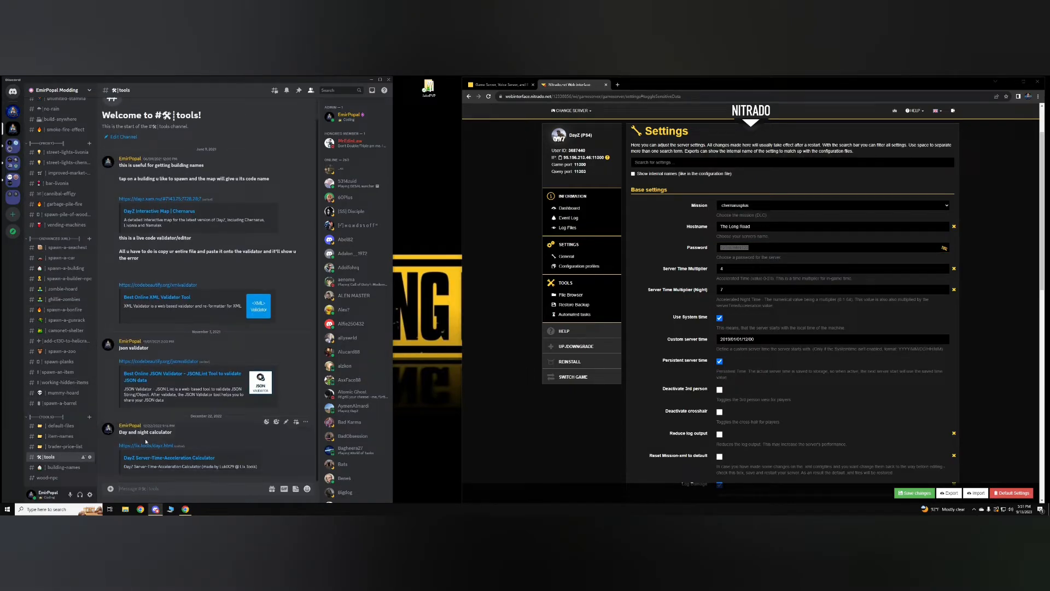
{"action": "left_click", "coordinate": [169, 457]}
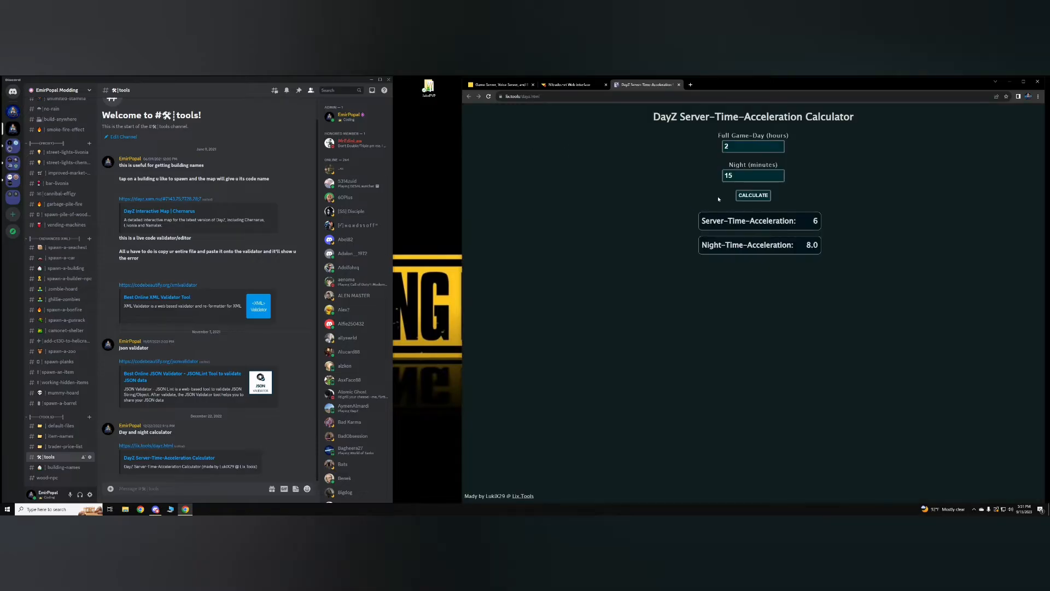
- Calculate accelerations 4 and 6.0 for a 3-hour day with 30-minute nights, then return to Nitrado
{"action": "left_click", "coordinate": [752, 146]}
{"action": "type", "text": "3"}
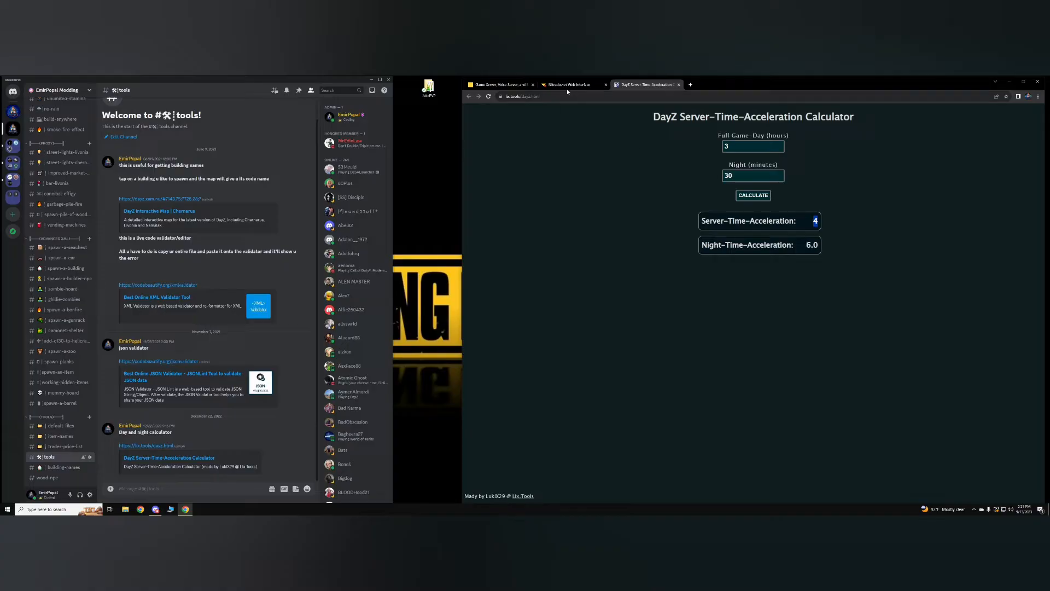
{"action": "left_click", "coordinate": [569, 84]}
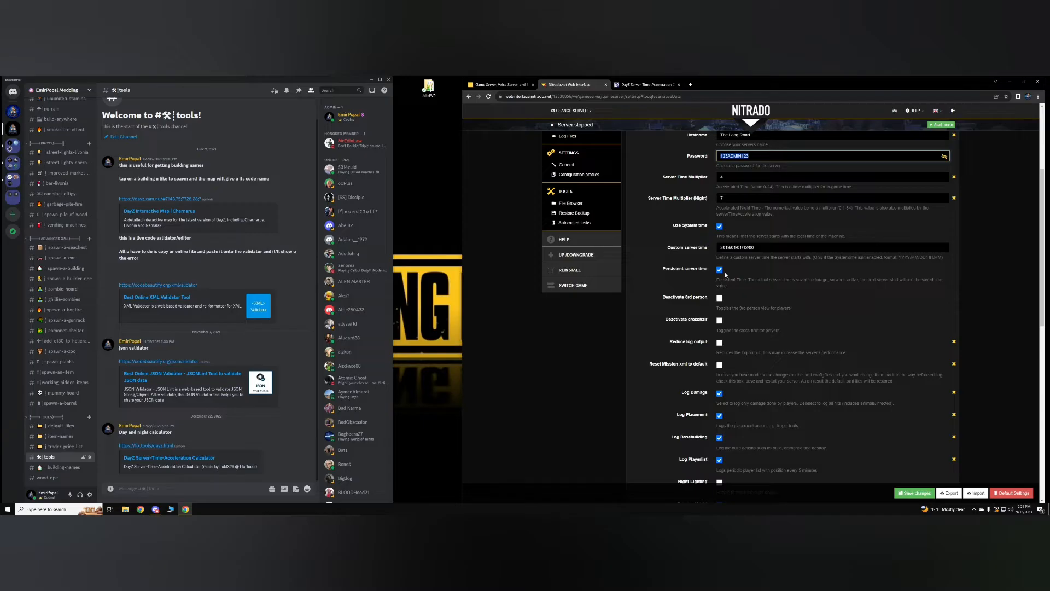
{"action": "mouse_move", "coordinate": [740, 272]}
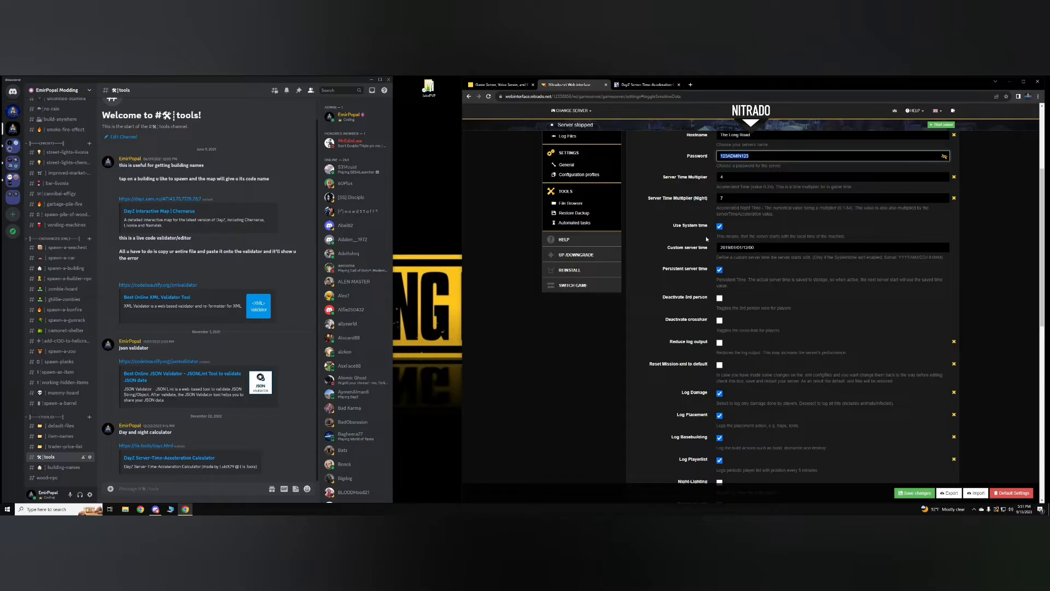
{"action": "scroll", "scroll_direction": "down", "scroll_amount": 3}
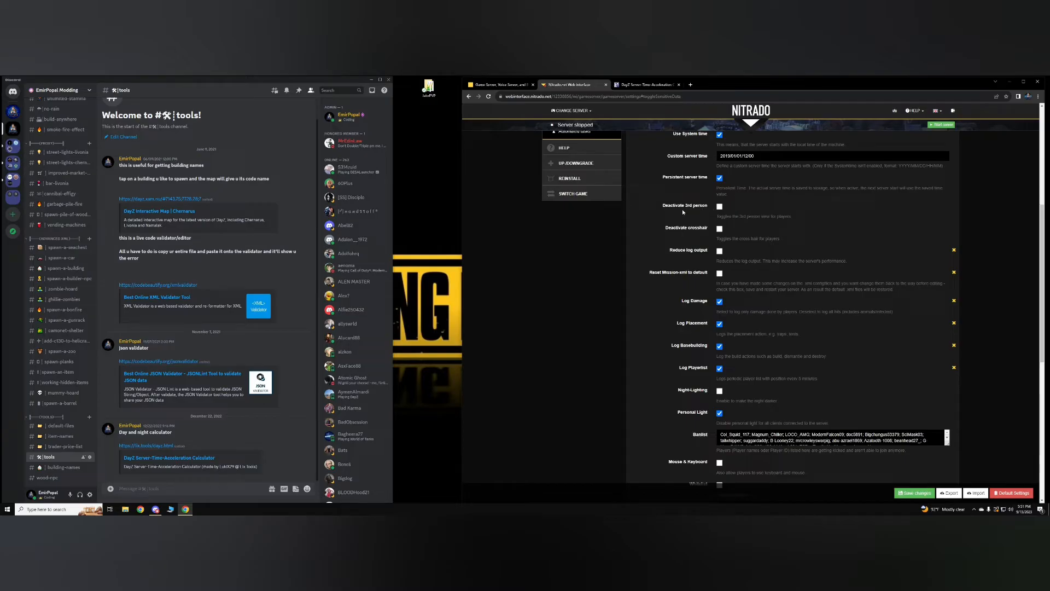
{"action": "scroll", "scroll_direction": "down", "scroll_amount": 3}
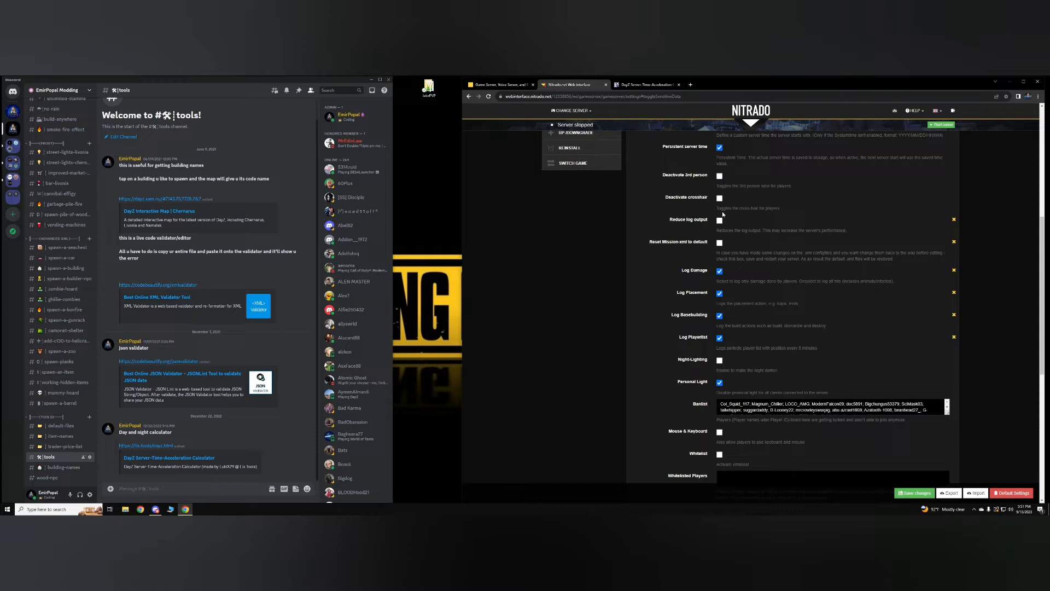
{"action": "mouse_move", "coordinate": [722, 214]}
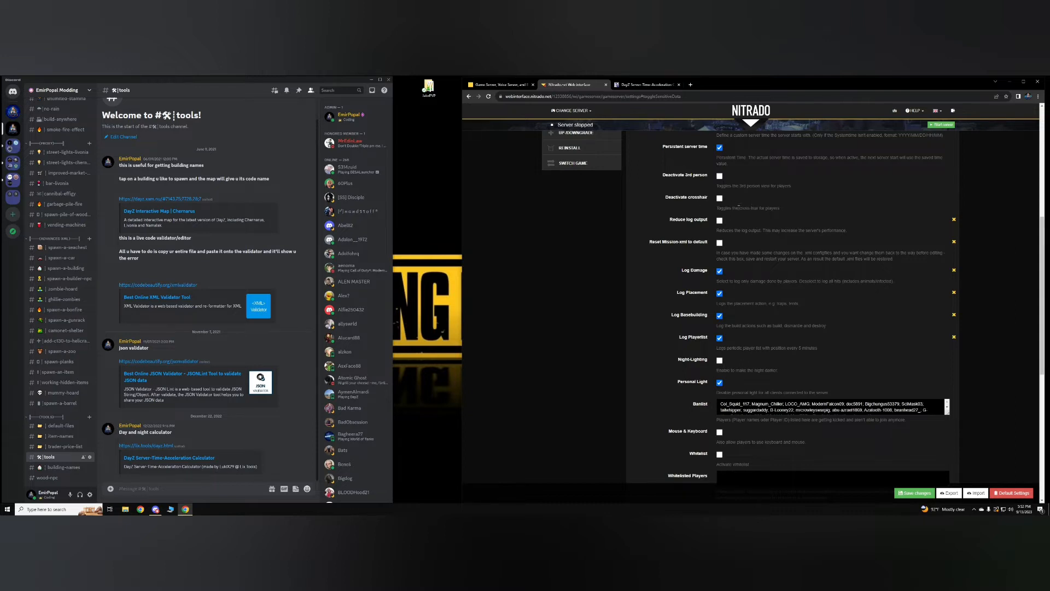
{"action": "scroll", "scroll_direction": "down", "scroll_amount": 3}
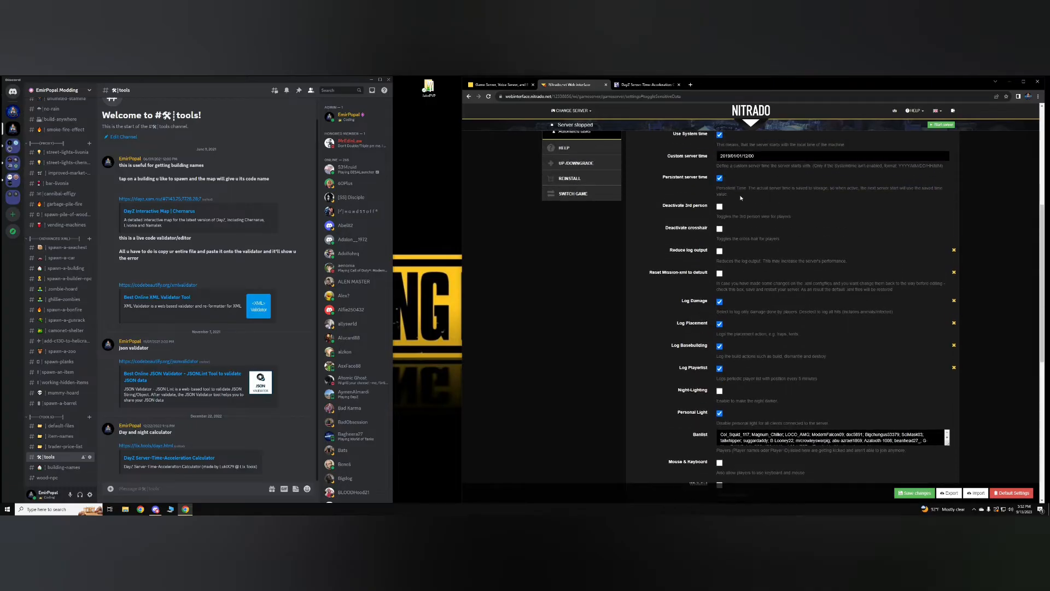
{"action": "mouse_move", "coordinate": [755, 227]}
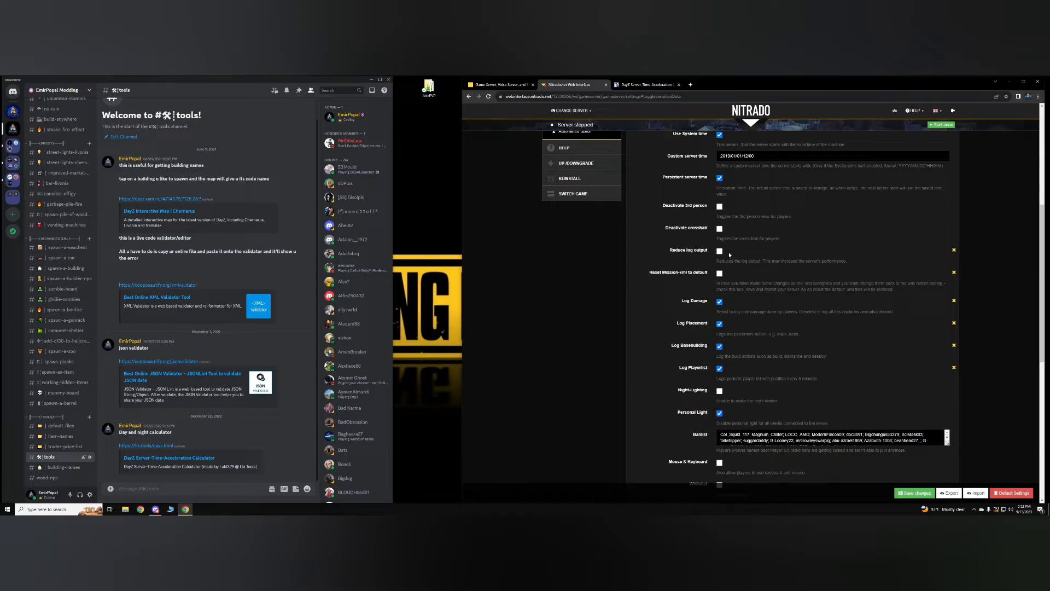
{"action": "mouse_move", "coordinate": [728, 255]}
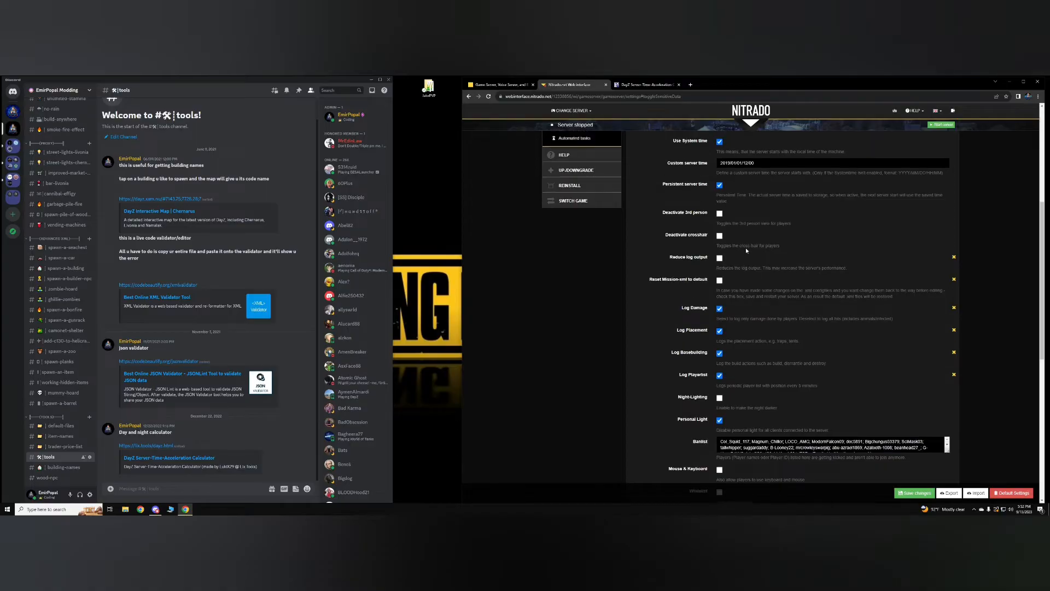
{"action": "scroll", "scroll_direction": "up", "scroll_amount": 3}
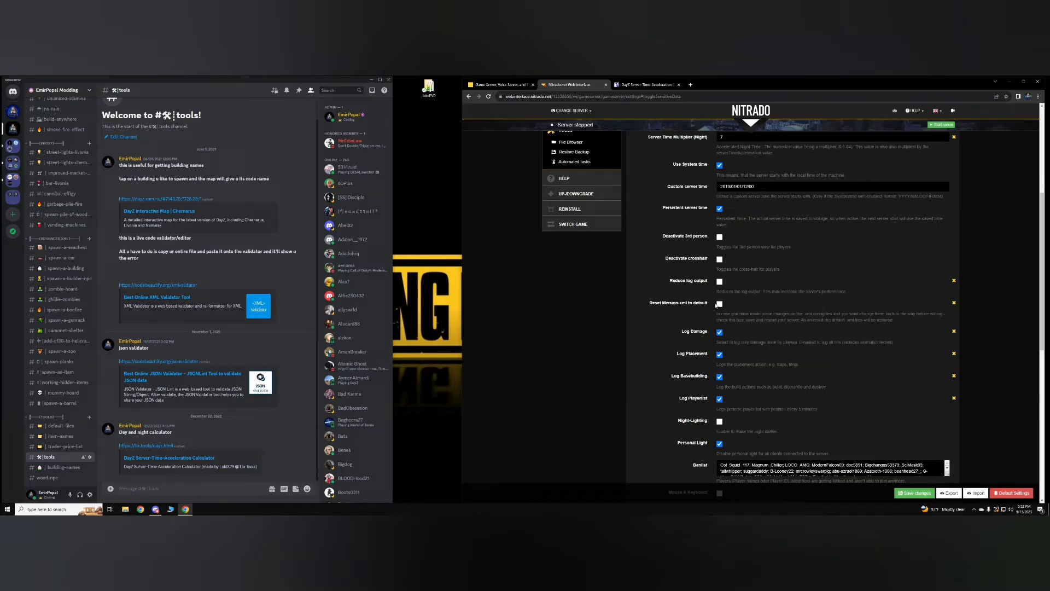
{"action": "mouse_move", "coordinate": [731, 315]}
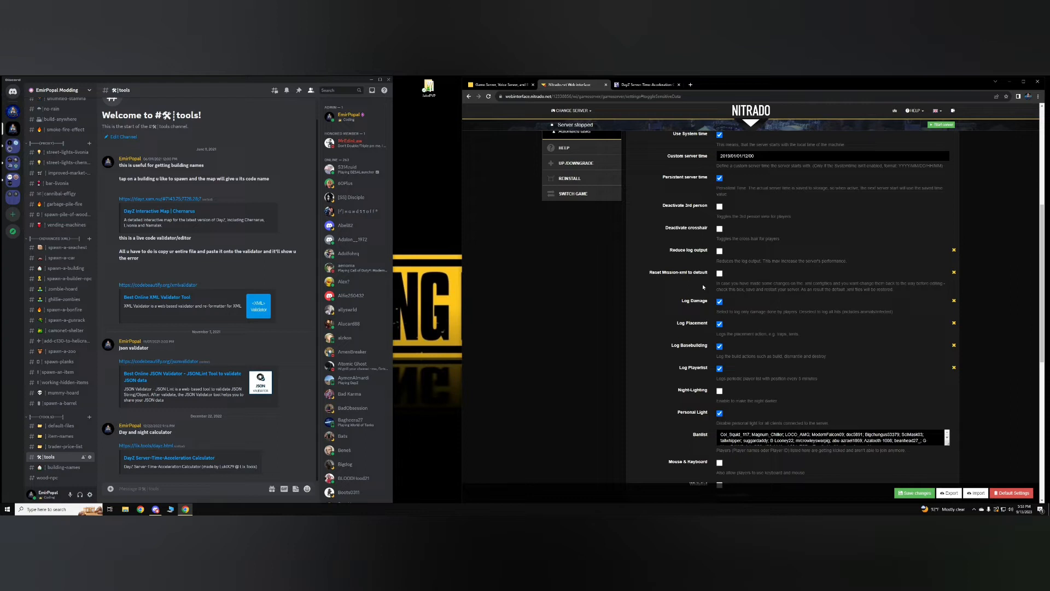
{"action": "scroll", "scroll_direction": "down", "scroll_amount": 3}
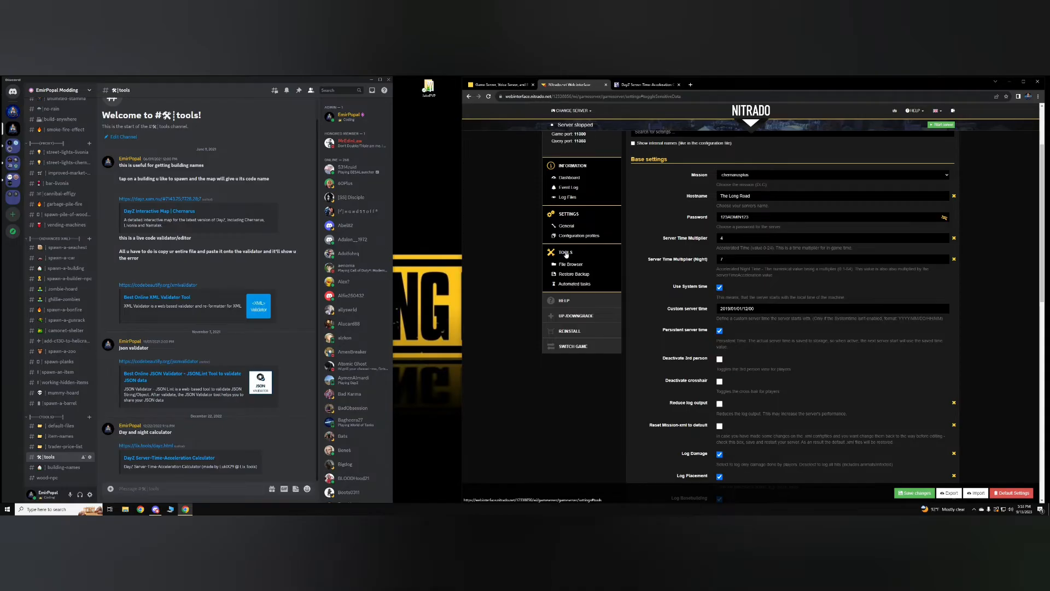
{"action": "scroll", "scroll_direction": "down", "scroll_amount": 3}
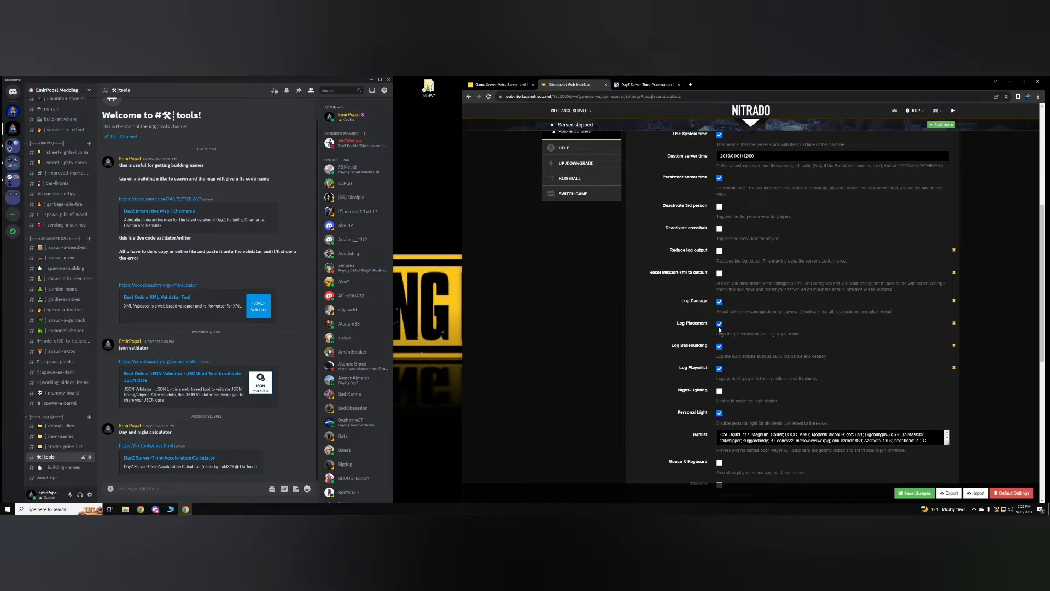
{"action": "scroll", "scroll_direction": "down", "scroll_amount": 3}
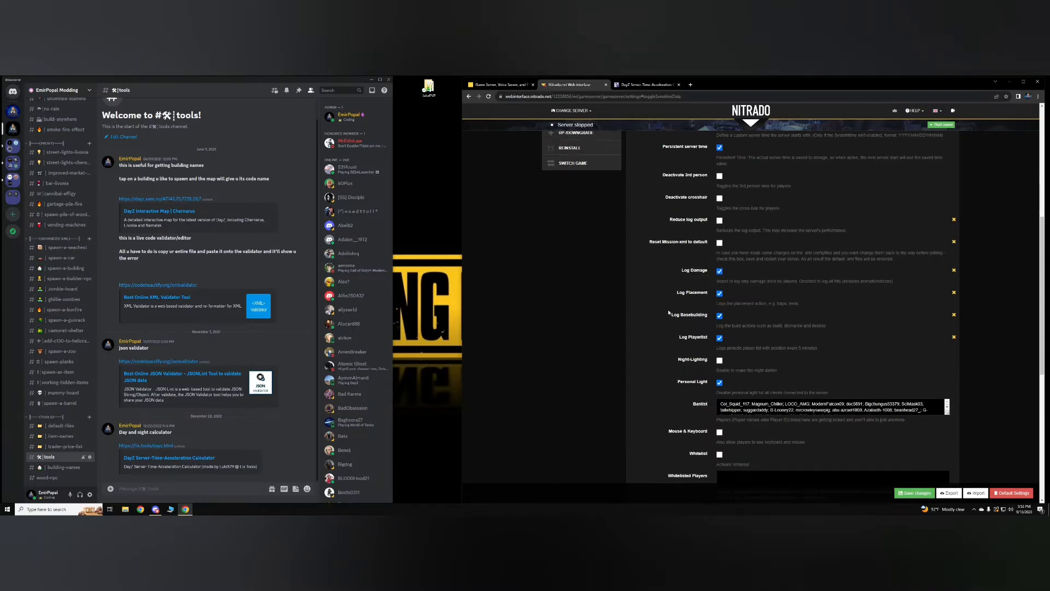
{"action": "left_click", "coordinate": [720, 314]}
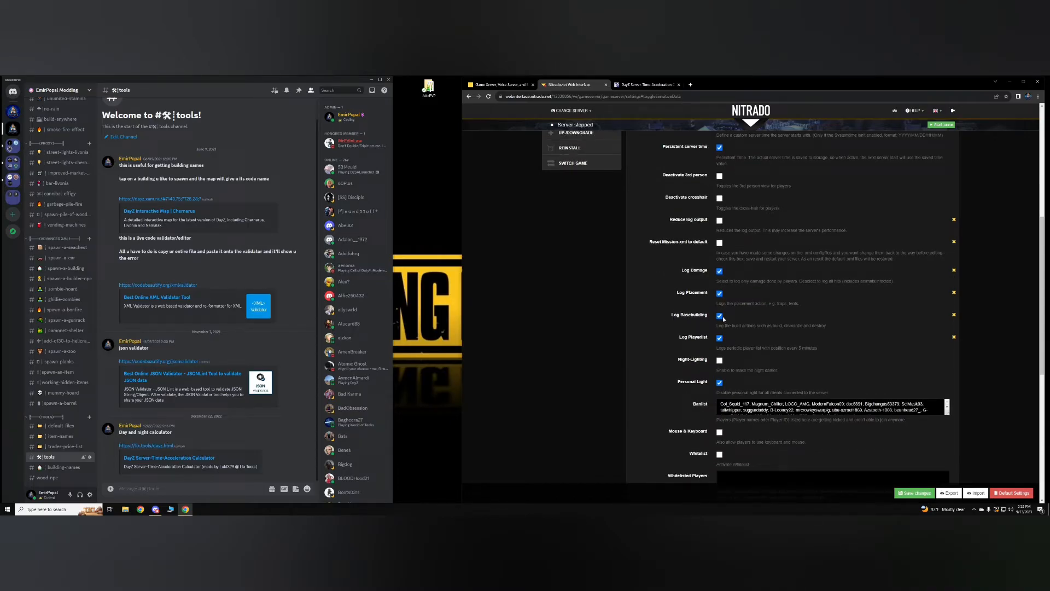
{"action": "scroll", "scroll_direction": "down", "scroll_amount": 3}
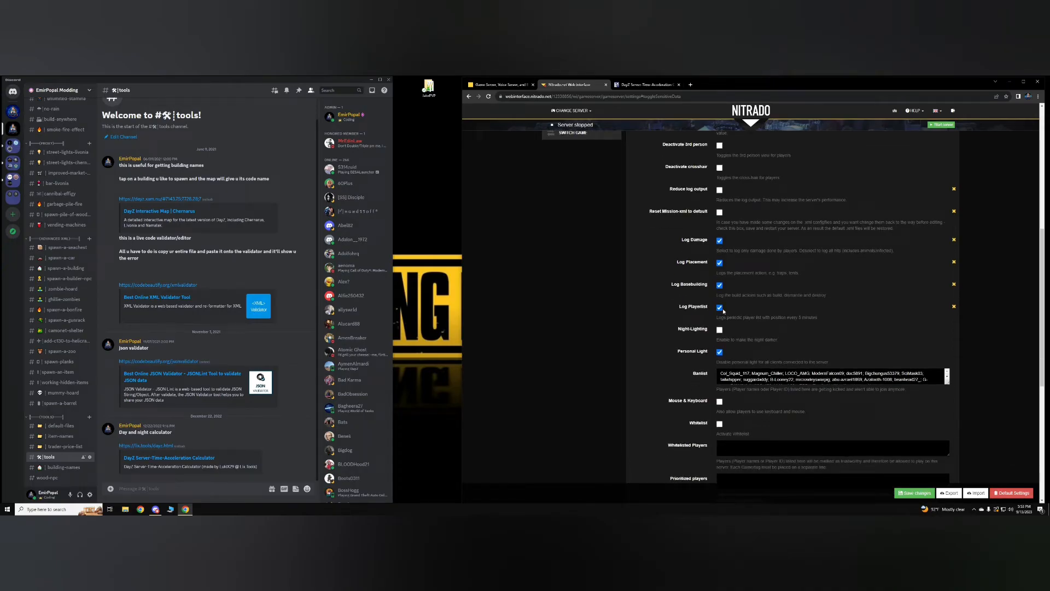
{"action": "scroll", "scroll_direction": "down", "scroll_amount": 3}
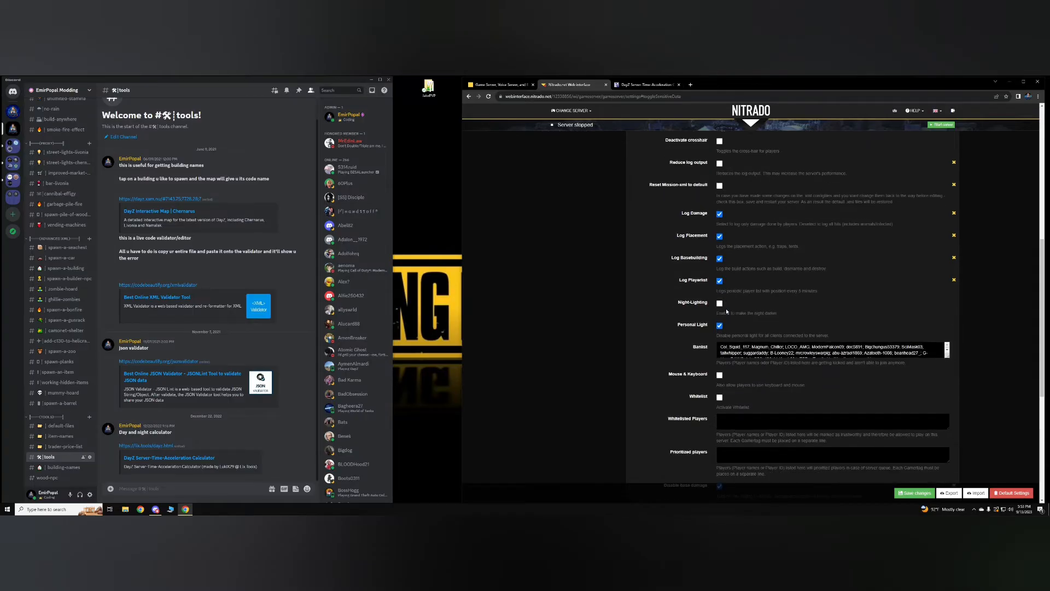
{"action": "scroll", "scroll_direction": "down", "scroll_amount": 3}
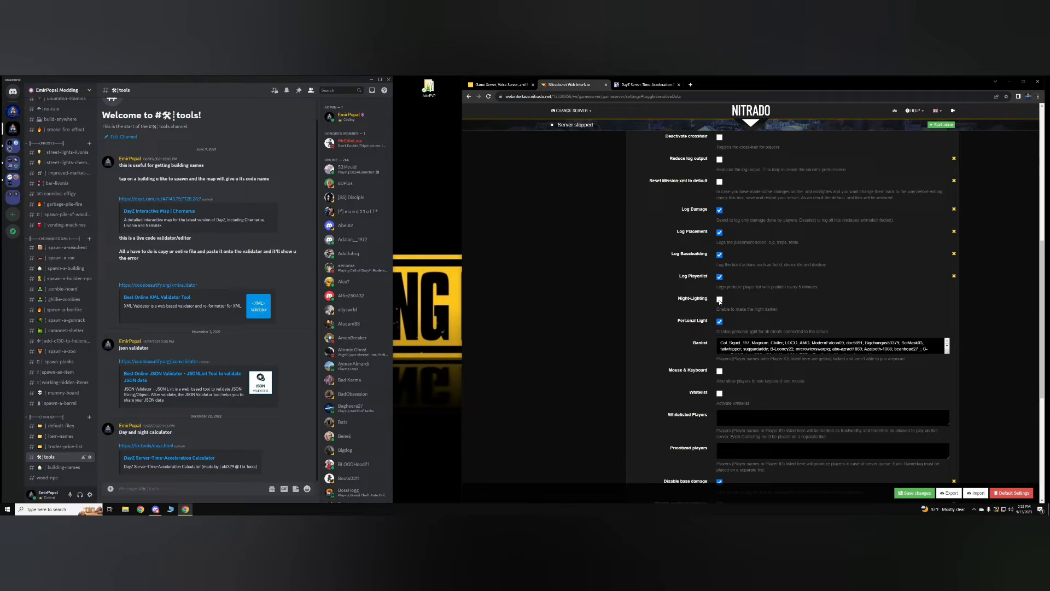
{"action": "left_click", "coordinate": [720, 301]}
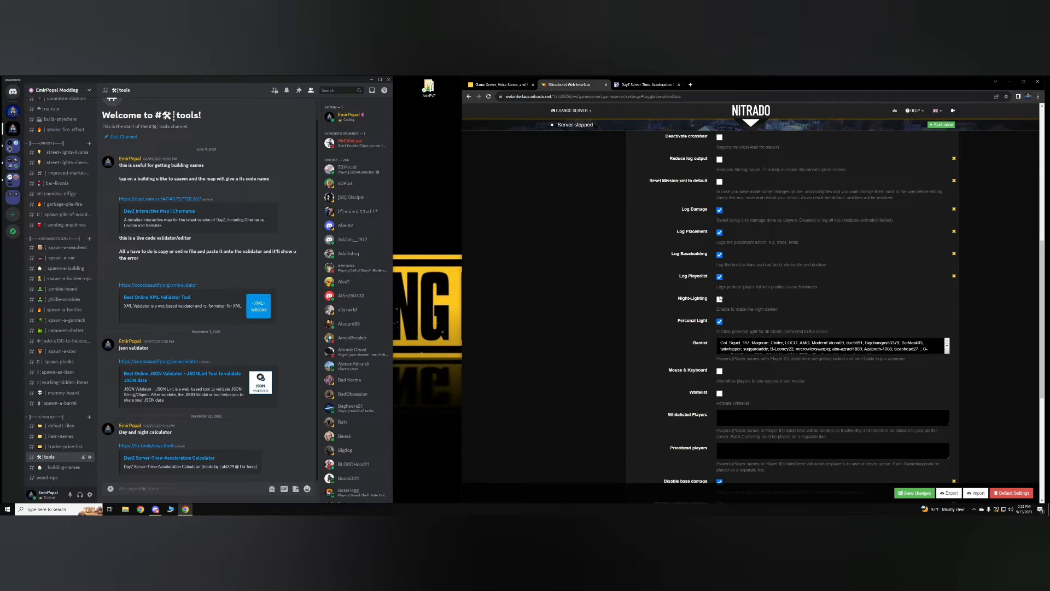
{"action": "scroll", "scroll_direction": "down", "scroll_amount": 3}
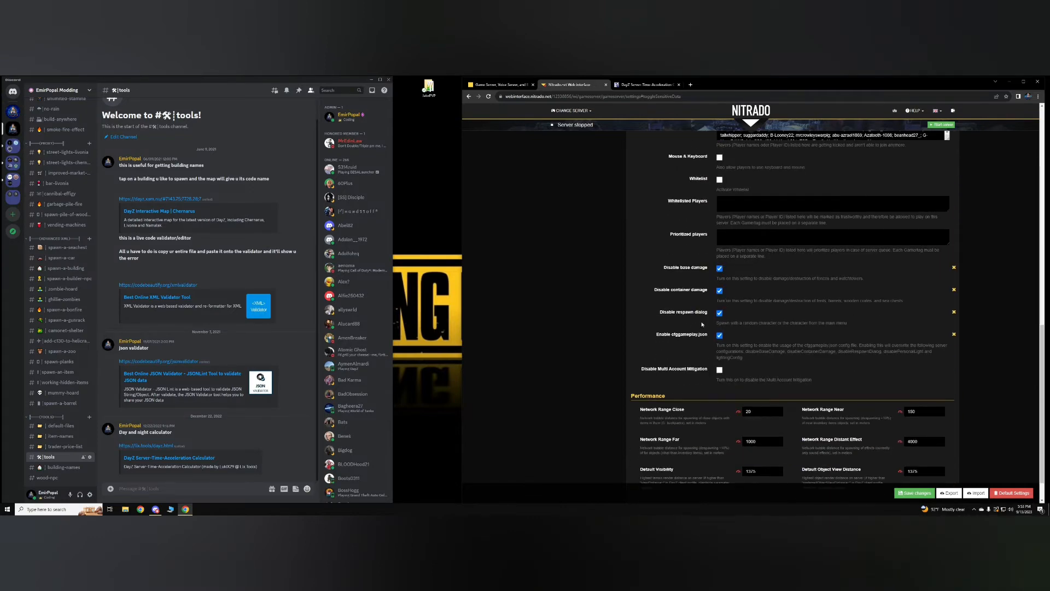
{"action": "left_click", "coordinate": [719, 334]}
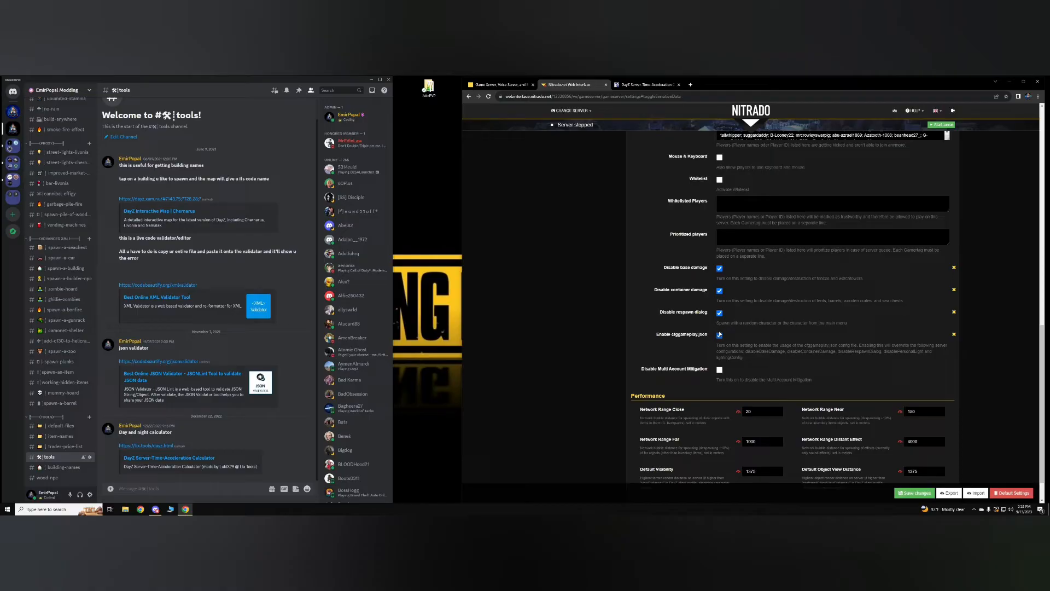
{"action": "scroll", "scroll_direction": "up", "scroll_amount": 3}
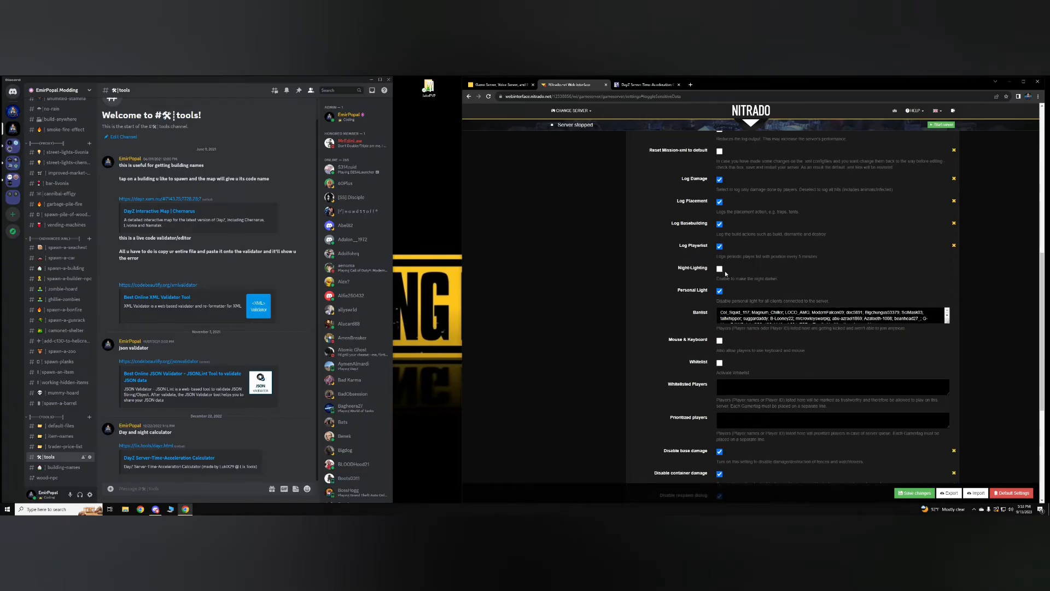
{"action": "scroll", "scroll_direction": "down", "scroll_amount": 3}
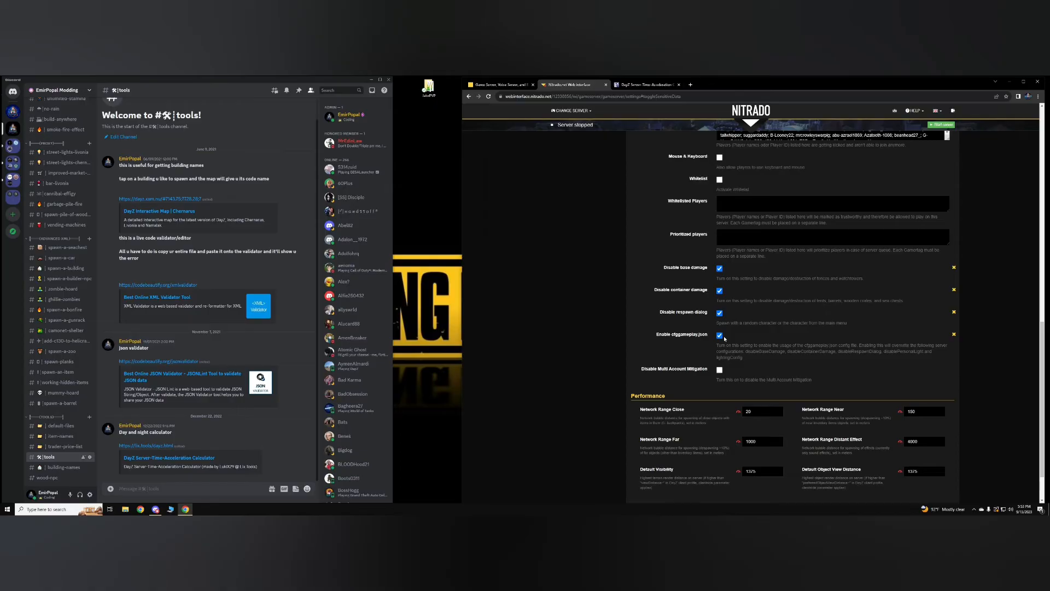
{"action": "scroll", "scroll_direction": "up", "scroll_amount": 3}
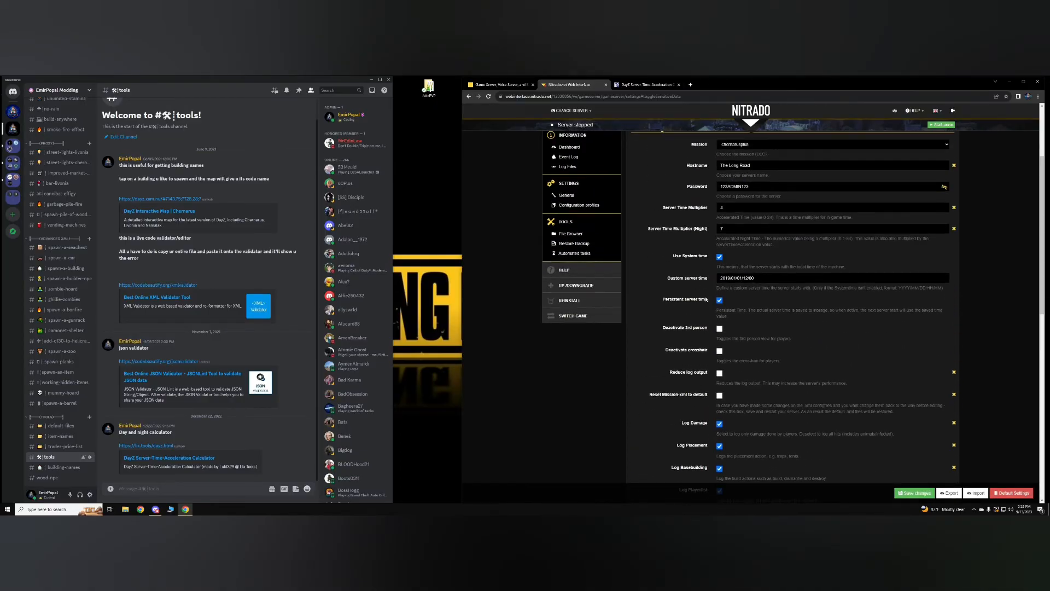
{"action": "scroll", "scroll_direction": "down", "scroll_amount": 3}
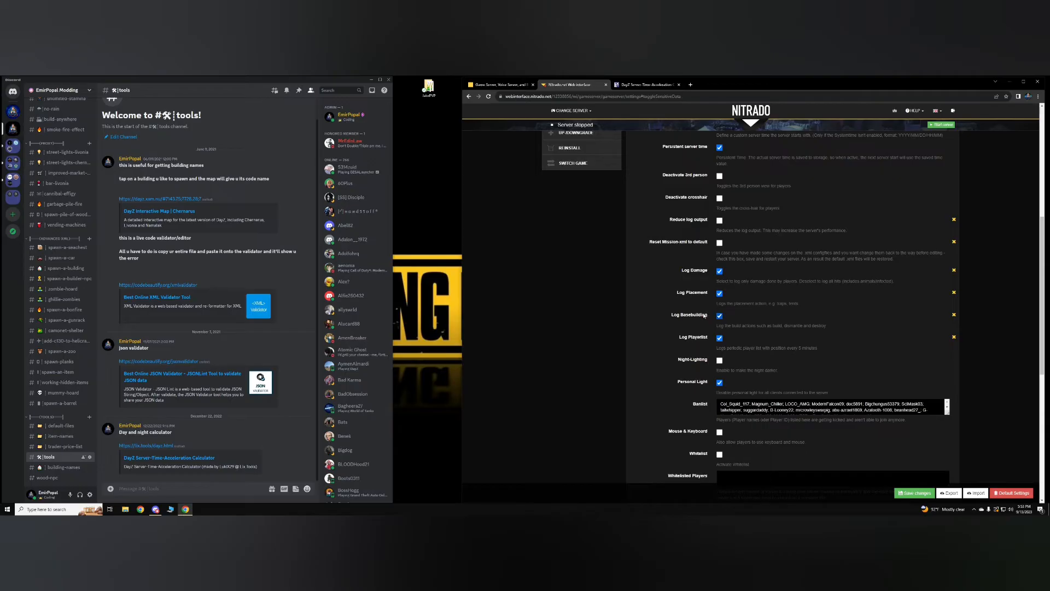
{"action": "scroll", "scroll_direction": "down", "scroll_amount": 3}
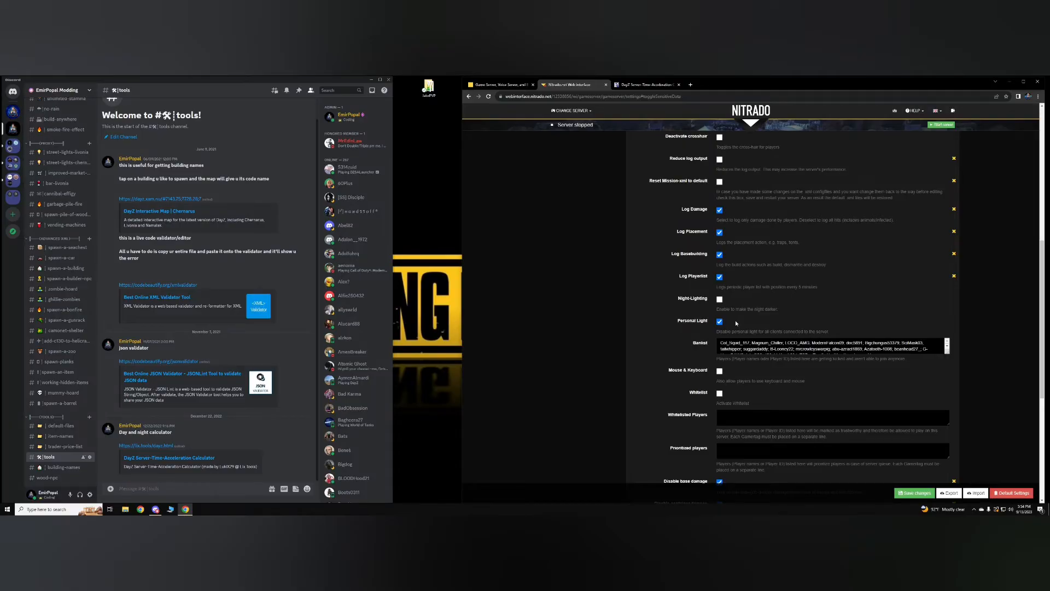
{"action": "scroll", "scroll_direction": "down", "scroll_amount": 3}
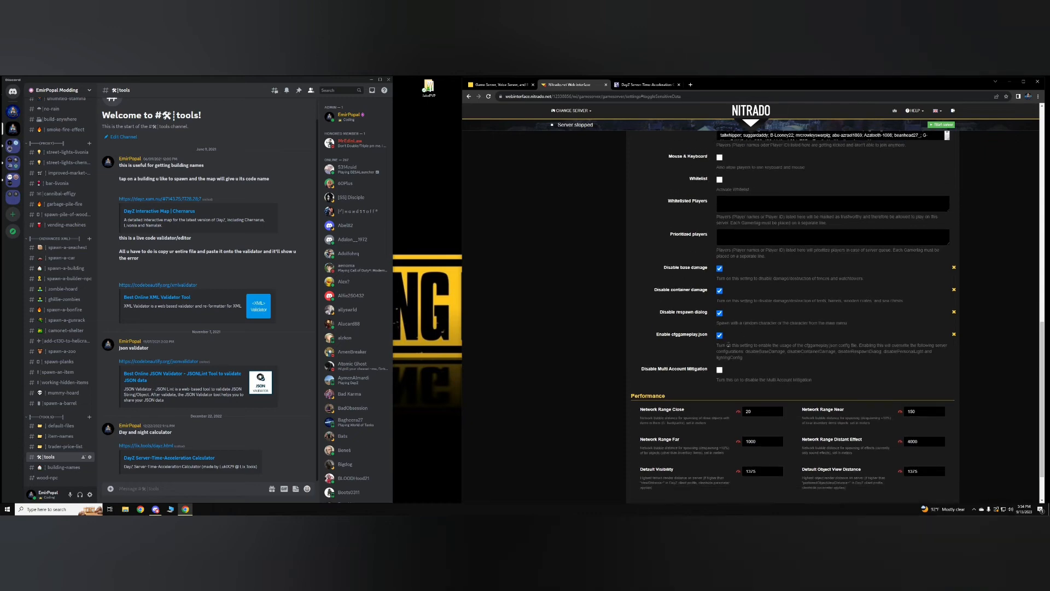
{"action": "scroll", "scroll_direction": "up", "scroll_amount": 3}
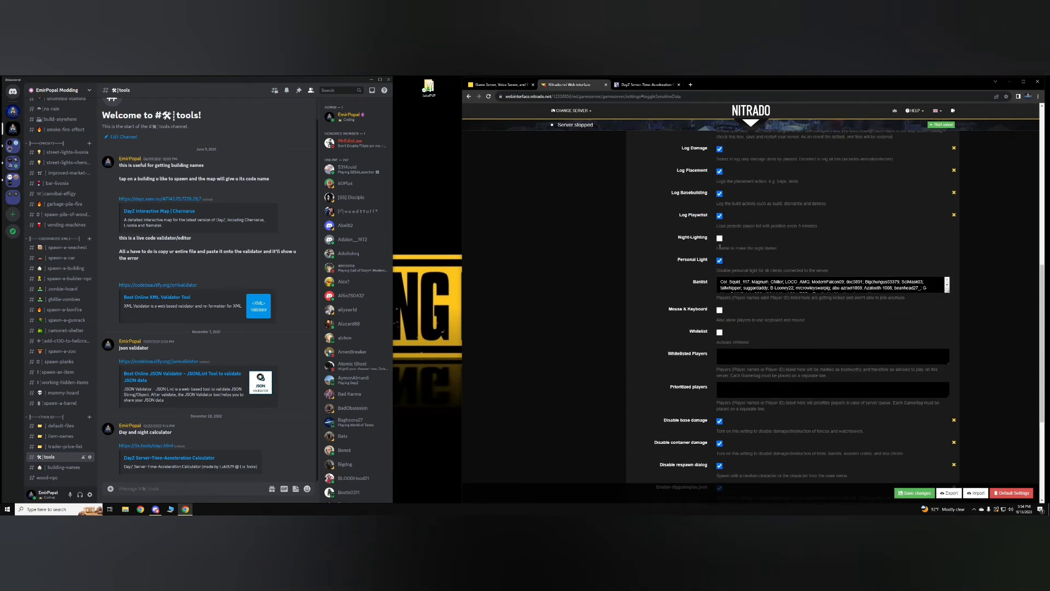
{"action": "left_click", "coordinate": [719, 260]}
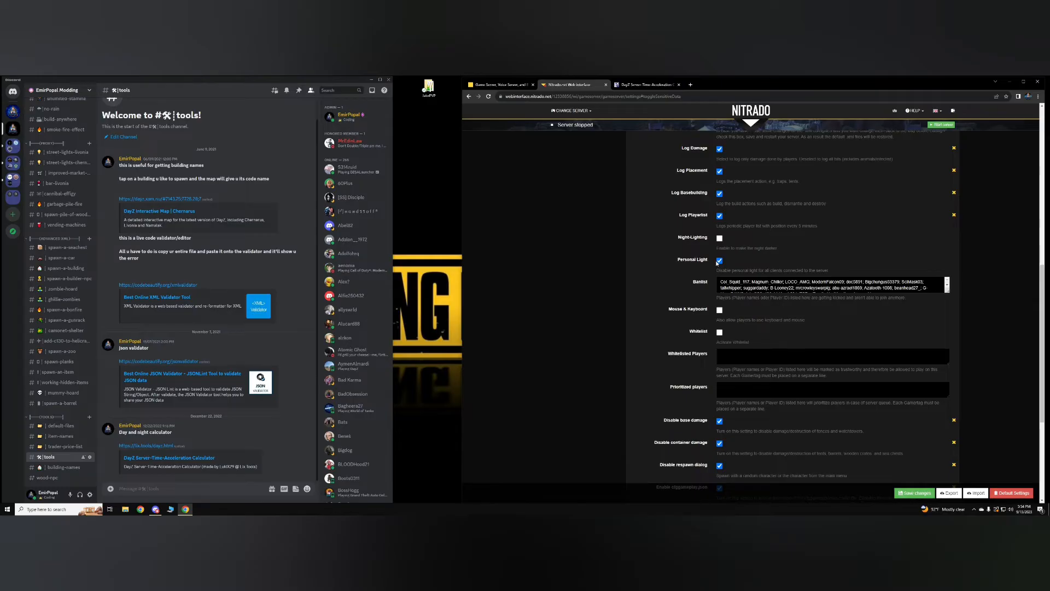
{"action": "scroll", "scroll_direction": "down", "scroll_amount": 3}
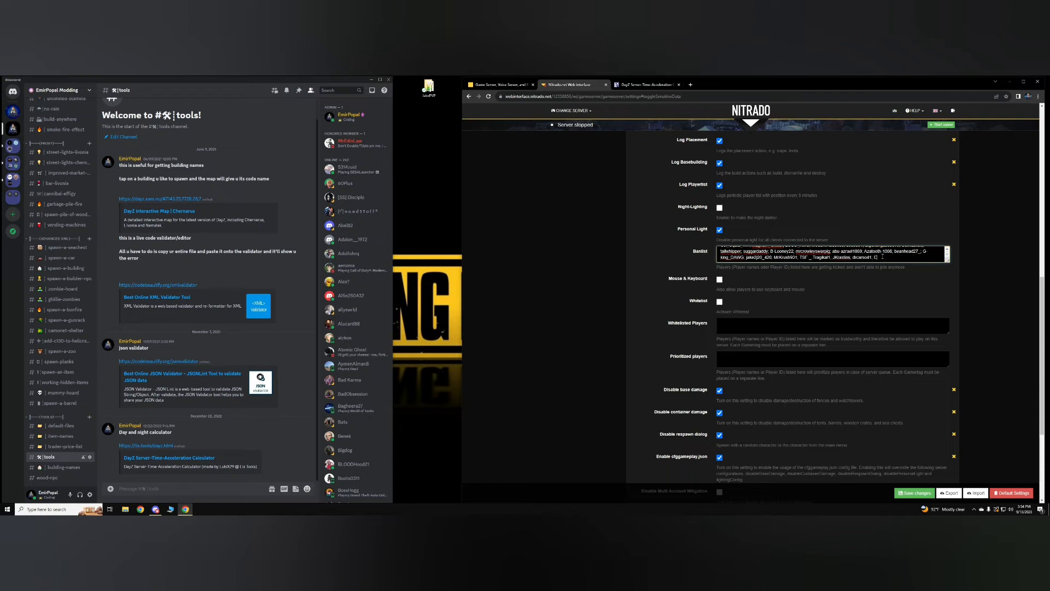
{"action": "scroll", "scroll_direction": "down", "scroll_amount": 3}
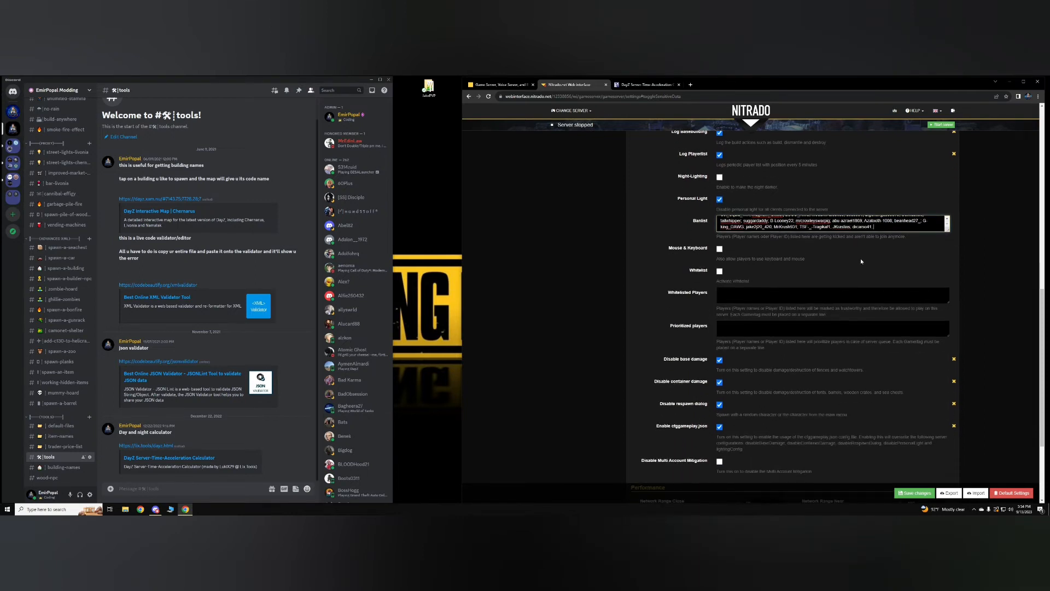
{"action": "left_click", "coordinate": [720, 248]}
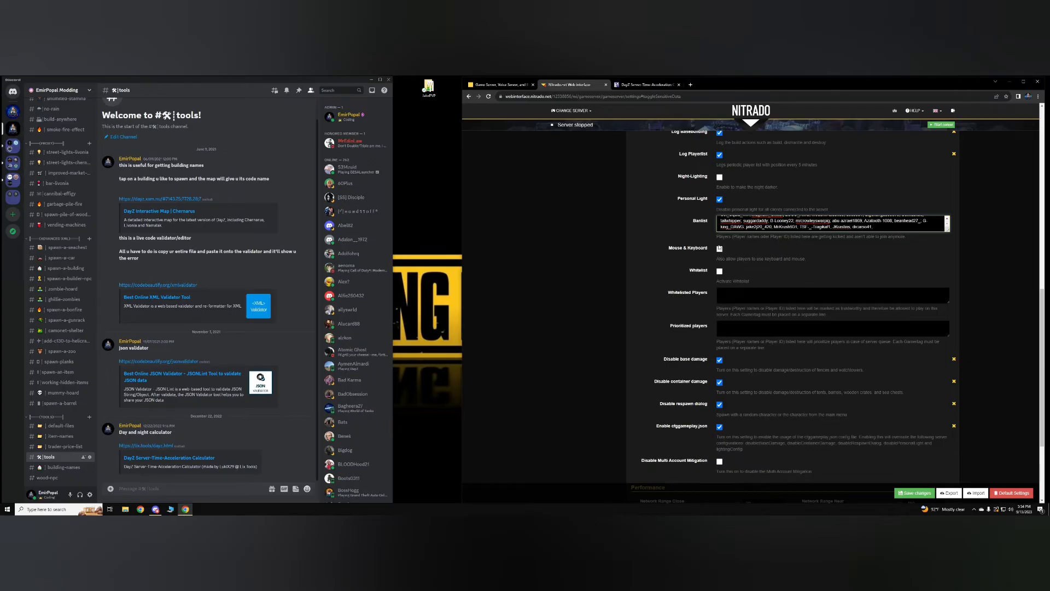
{"action": "scroll", "scroll_direction": "down", "scroll_amount": 3}
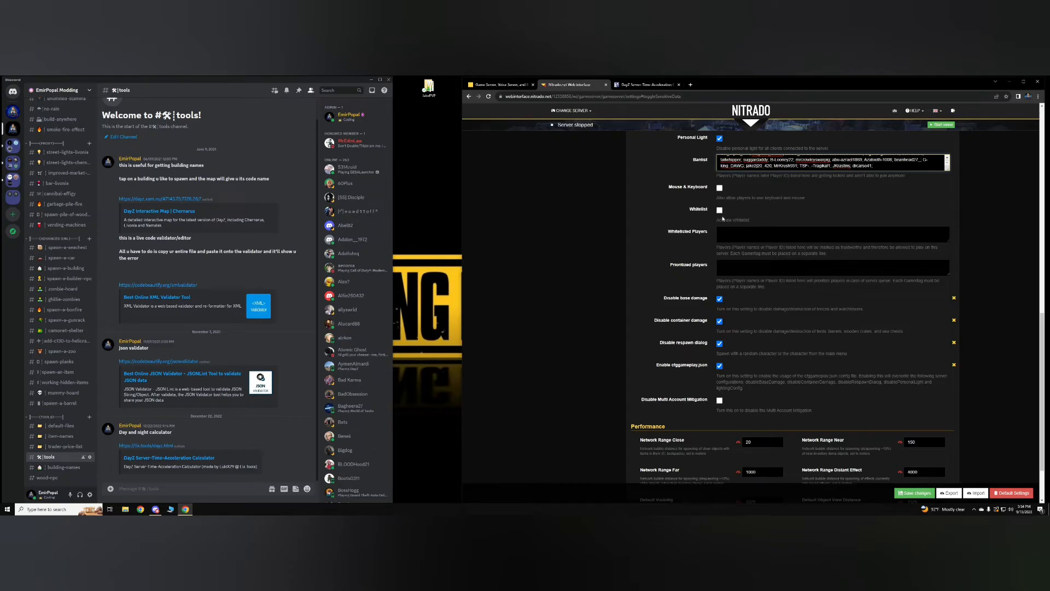
{"action": "left_click", "coordinate": [830, 234]}
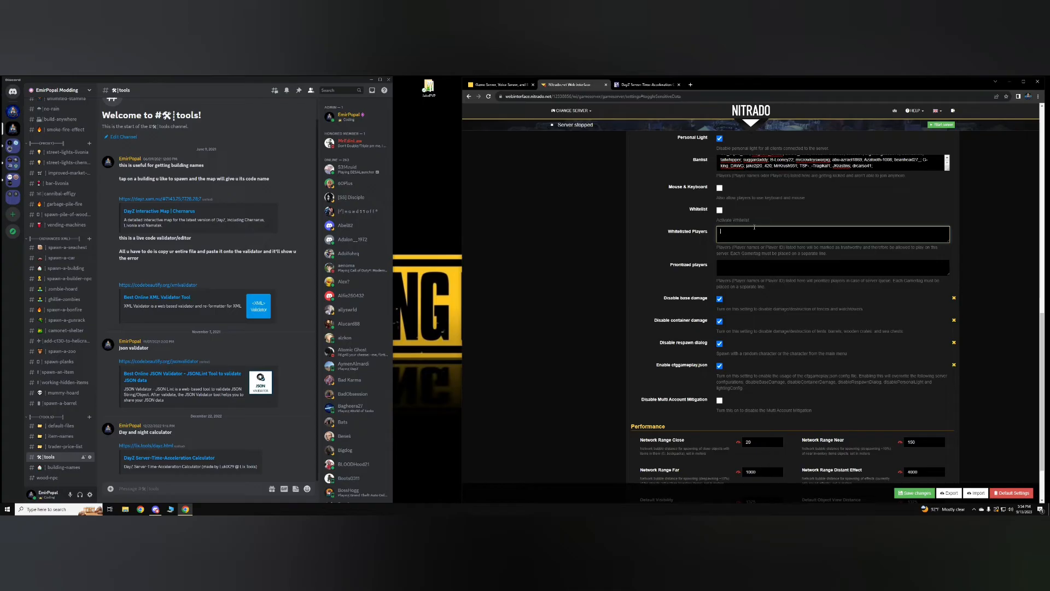
{"action": "type", "text": "EmirPopal Ben jdkds"}
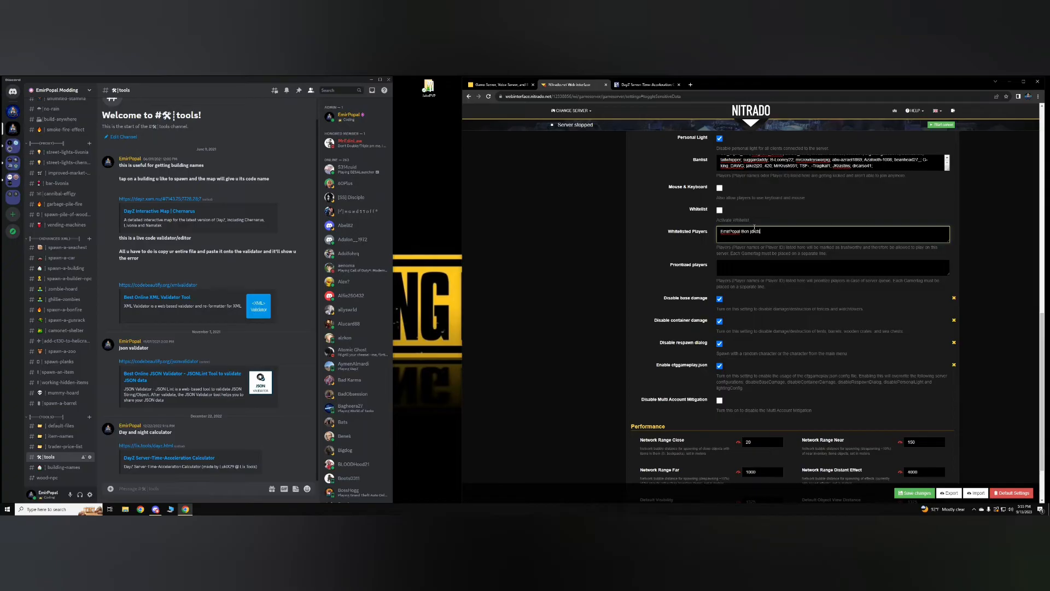
{"action": "key", "text": "Backspace"}
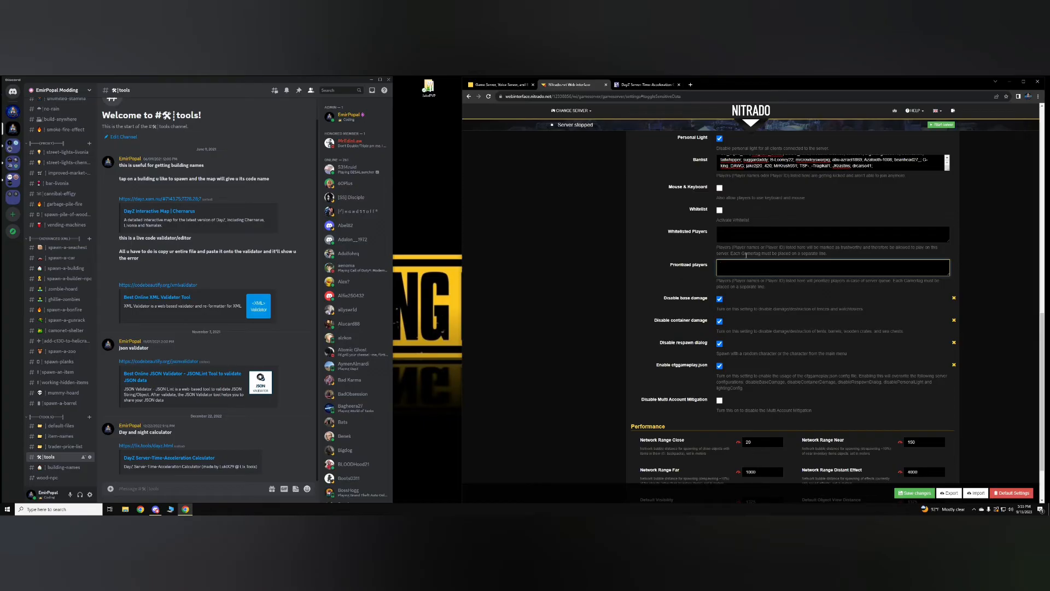
{"action": "left_click", "coordinate": [830, 265]}
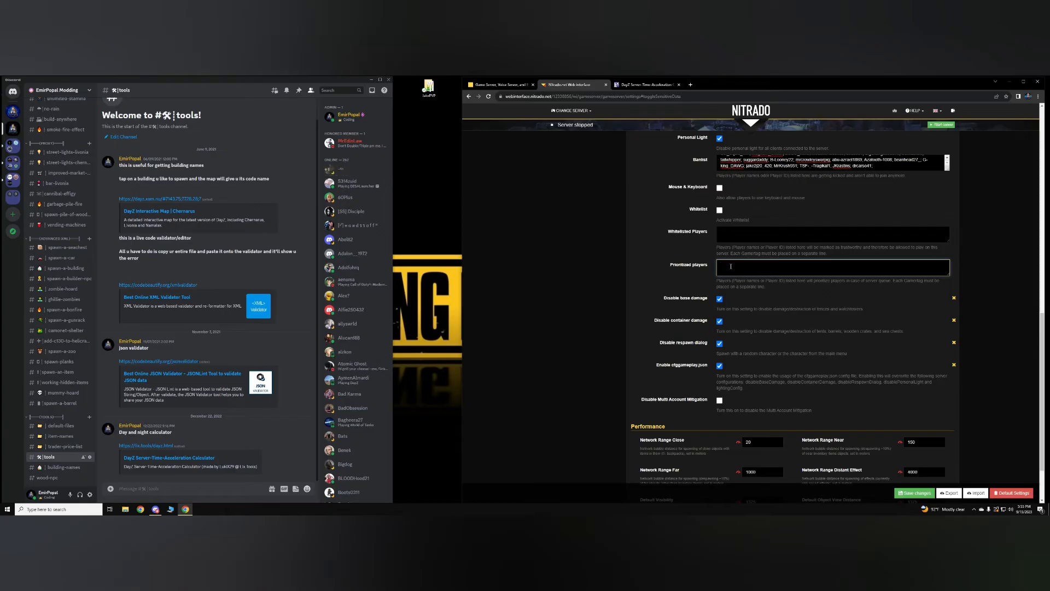
{"action": "scroll", "scroll_direction": "down", "scroll_amount": 3}
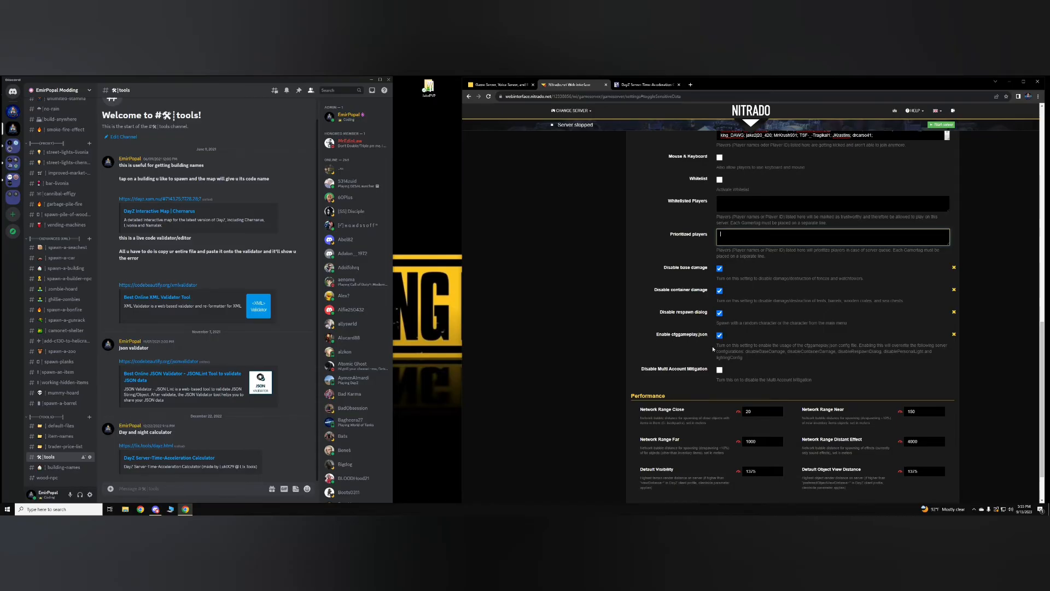
{"action": "scroll", "scroll_direction": "down", "scroll_amount": 3}
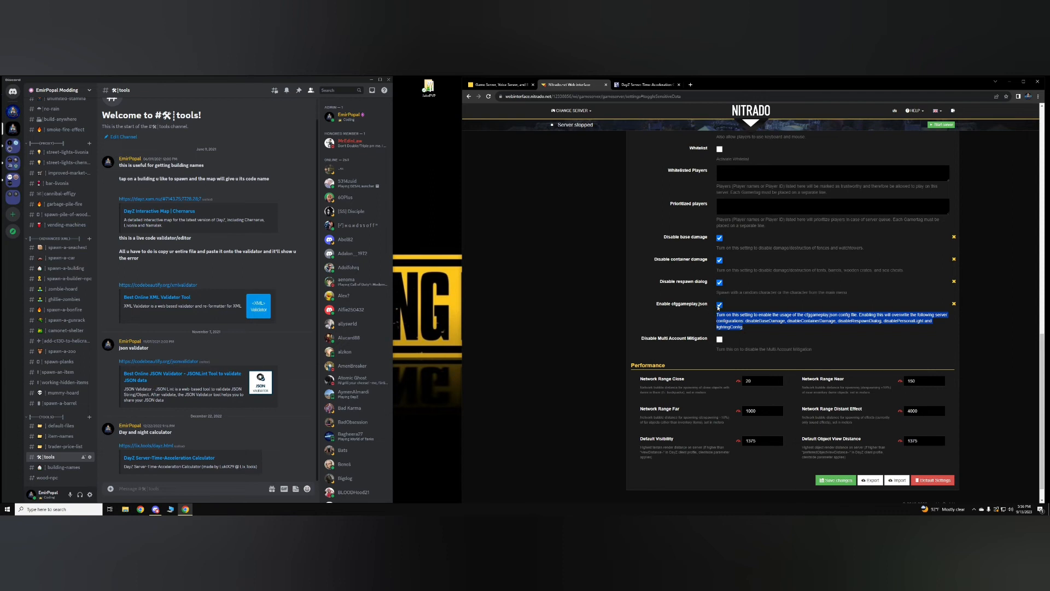
{"action": "mouse_move", "coordinate": [735, 244]}
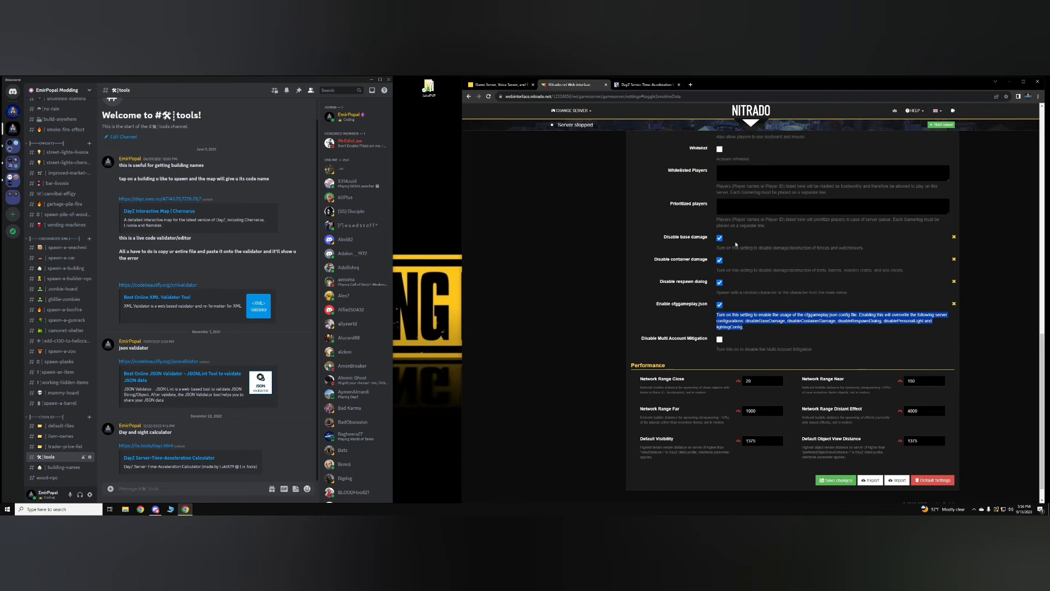
{"action": "mouse_move", "coordinate": [750, 284]}
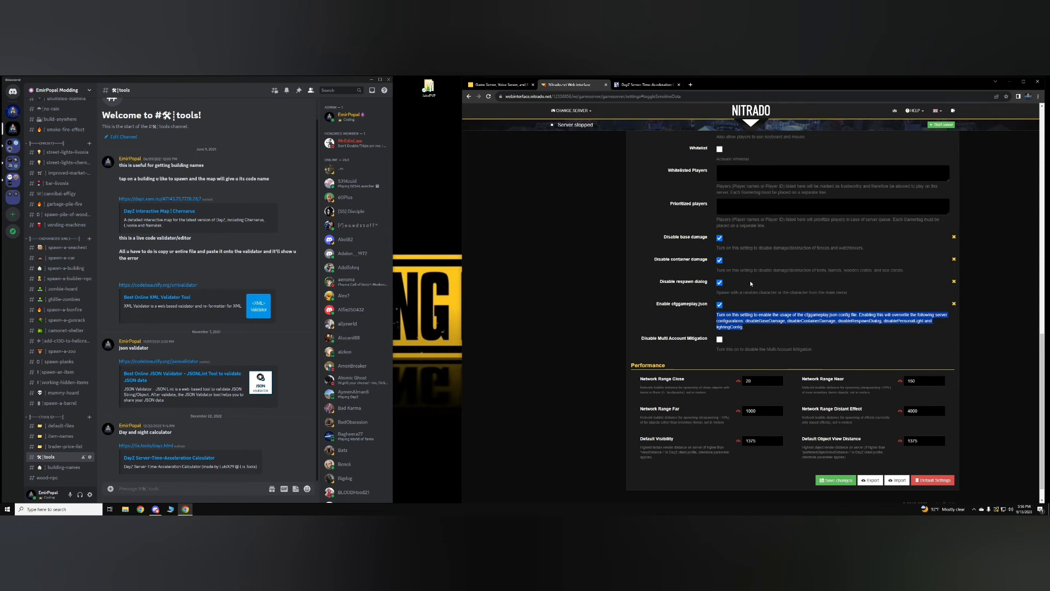
{"action": "mouse_move", "coordinate": [710, 285]}
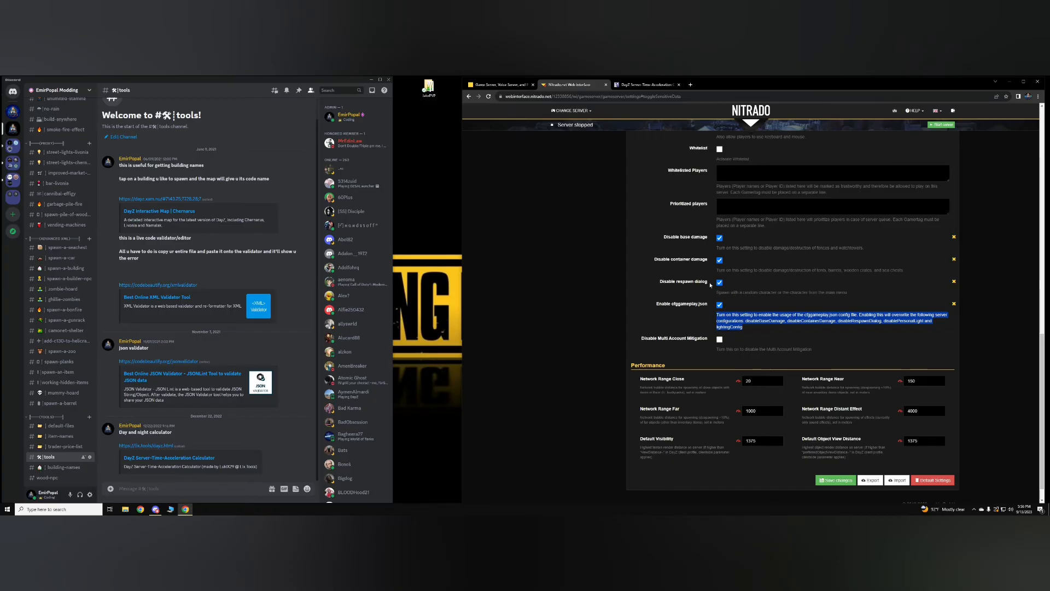
{"action": "mouse_move", "coordinate": [685, 313]}
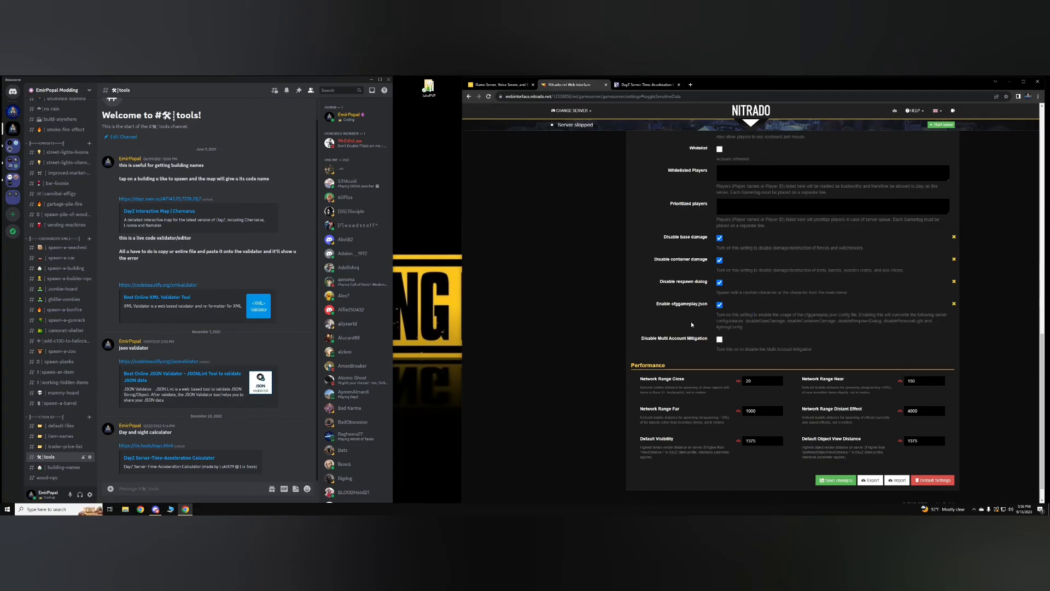
{"action": "scroll", "scroll_direction": "up", "scroll_amount": 3}
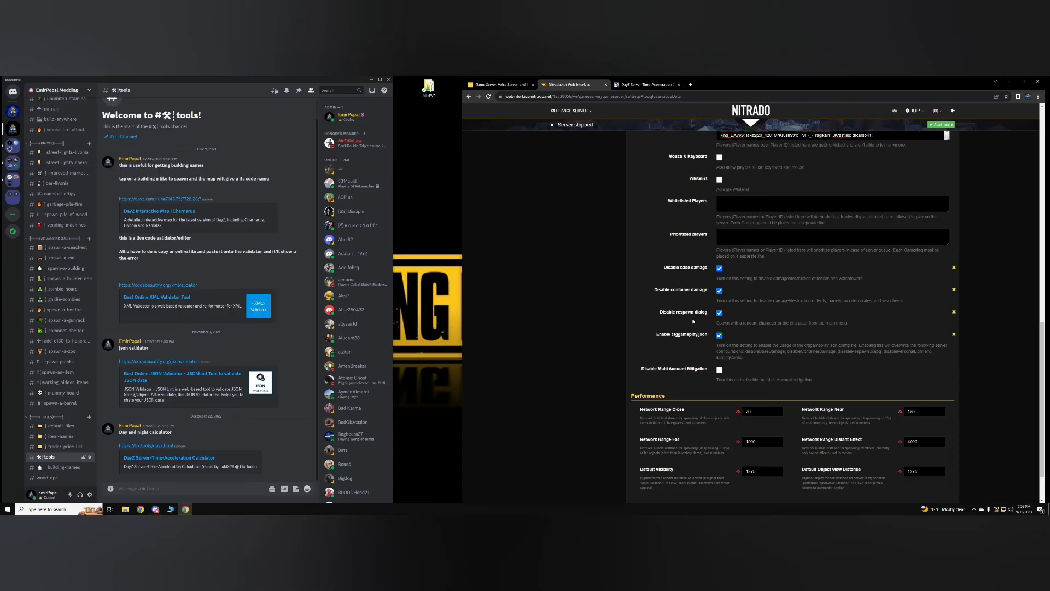
{"action": "scroll", "scroll_direction": "down", "scroll_amount": 3}
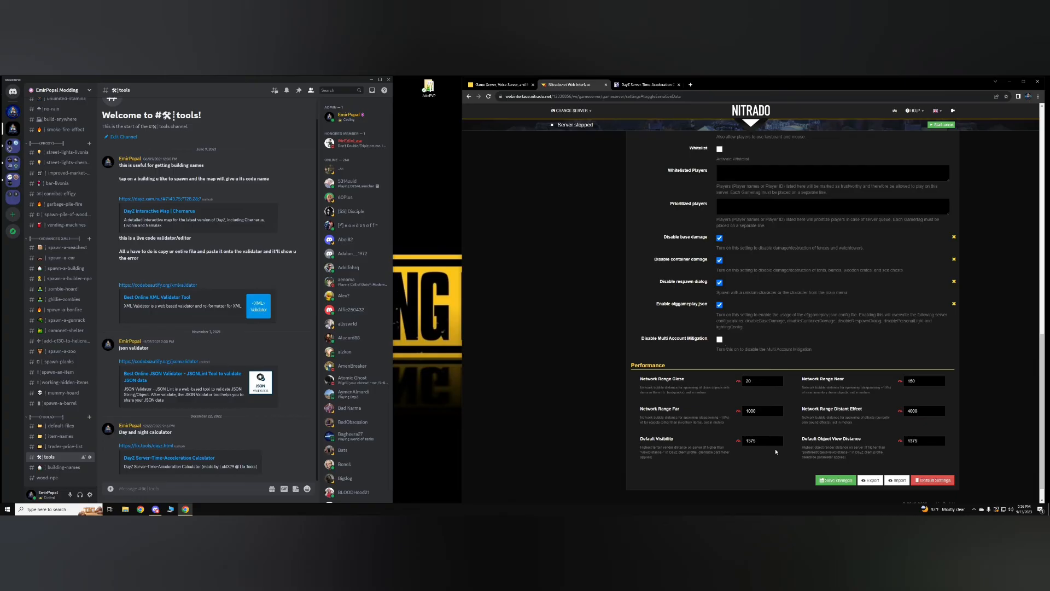
{"action": "mouse_move", "coordinate": [788, 343]}
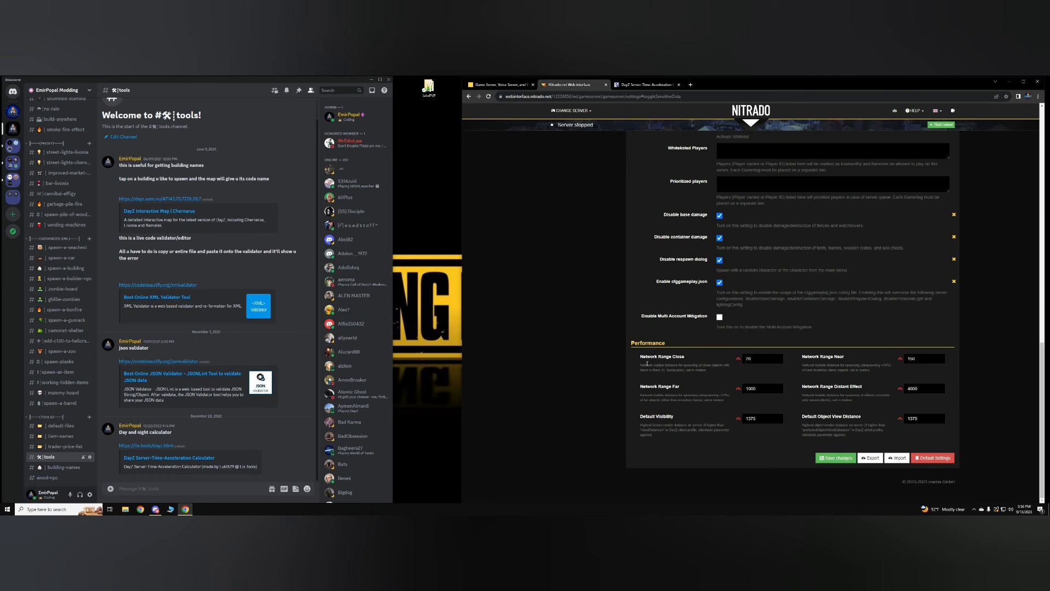
{"action": "mouse_move", "coordinate": [838, 395]}
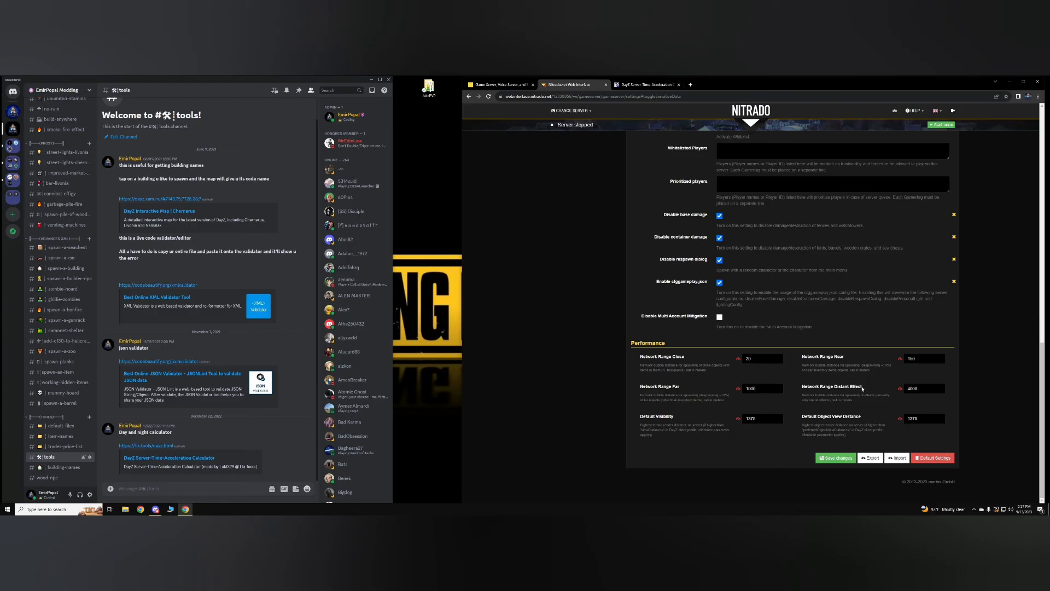
{"action": "mouse_move", "coordinate": [857, 416]}
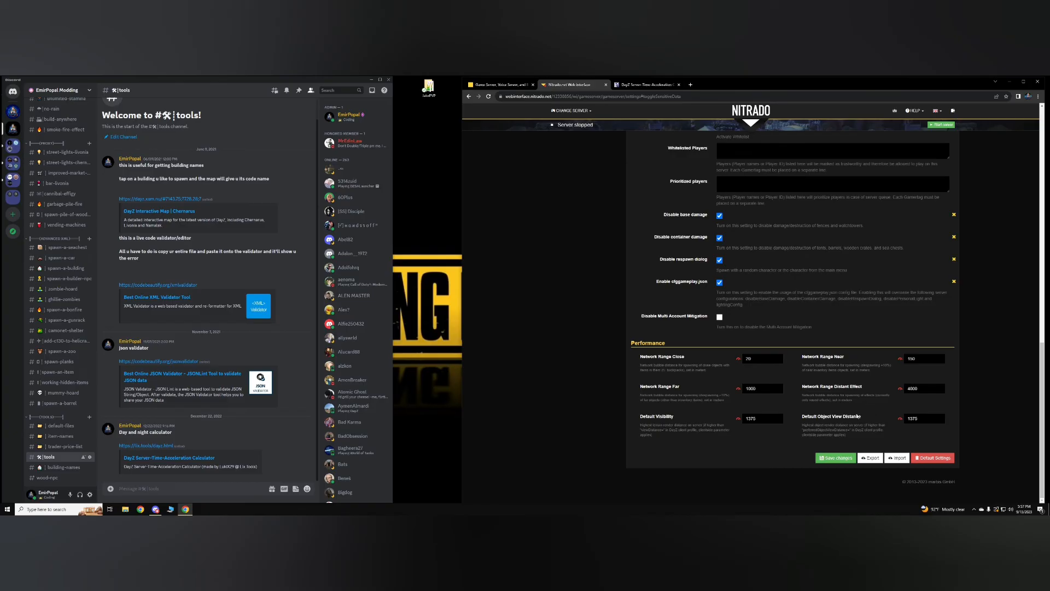
{"action": "mouse_move", "coordinate": [853, 407]}
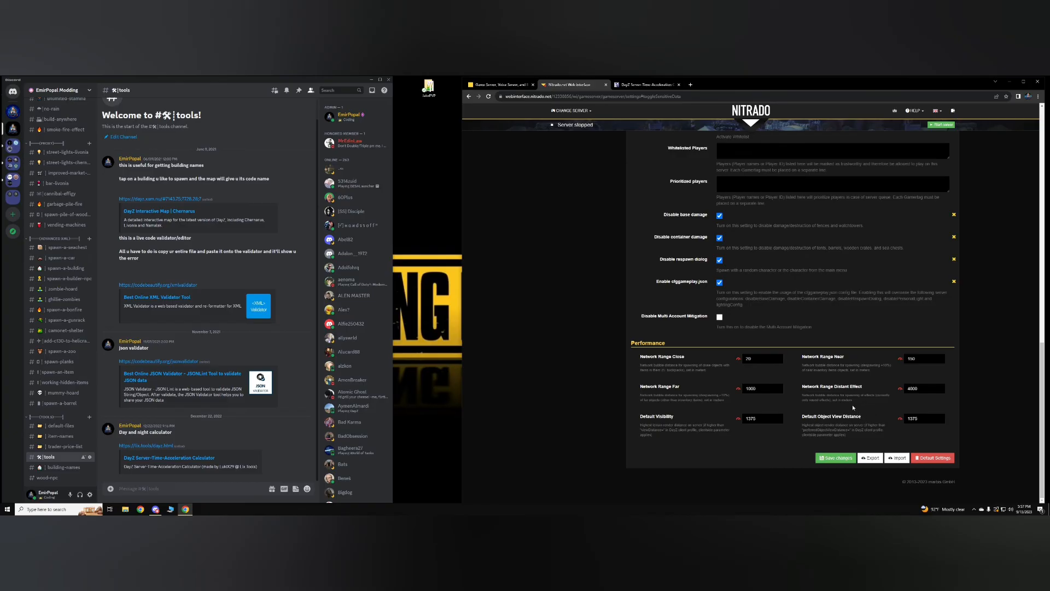
{"action": "mouse_move", "coordinate": [861, 402]}
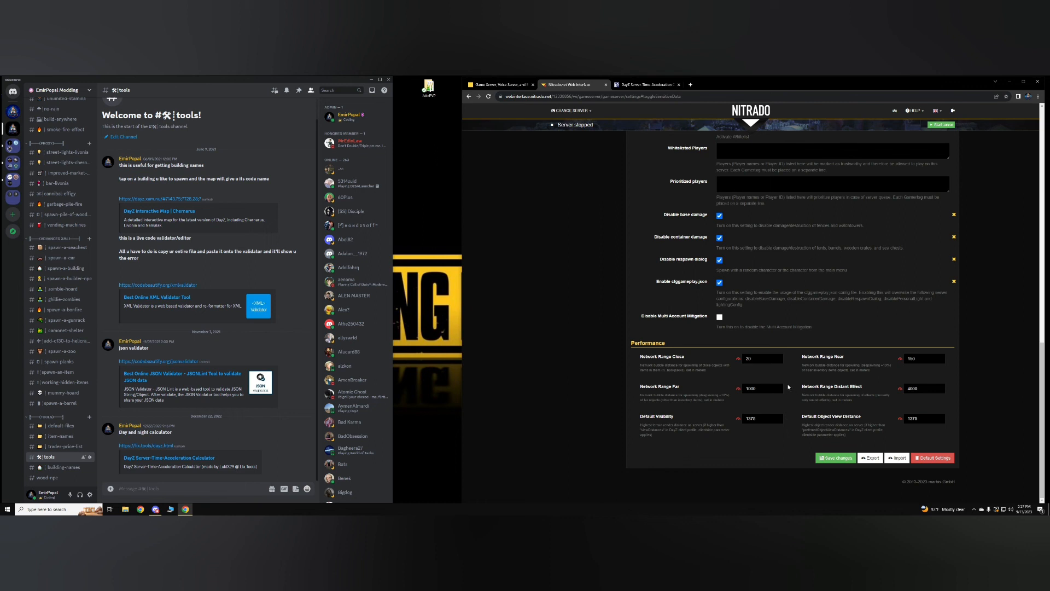
{"action": "mouse_move", "coordinate": [738, 378]}
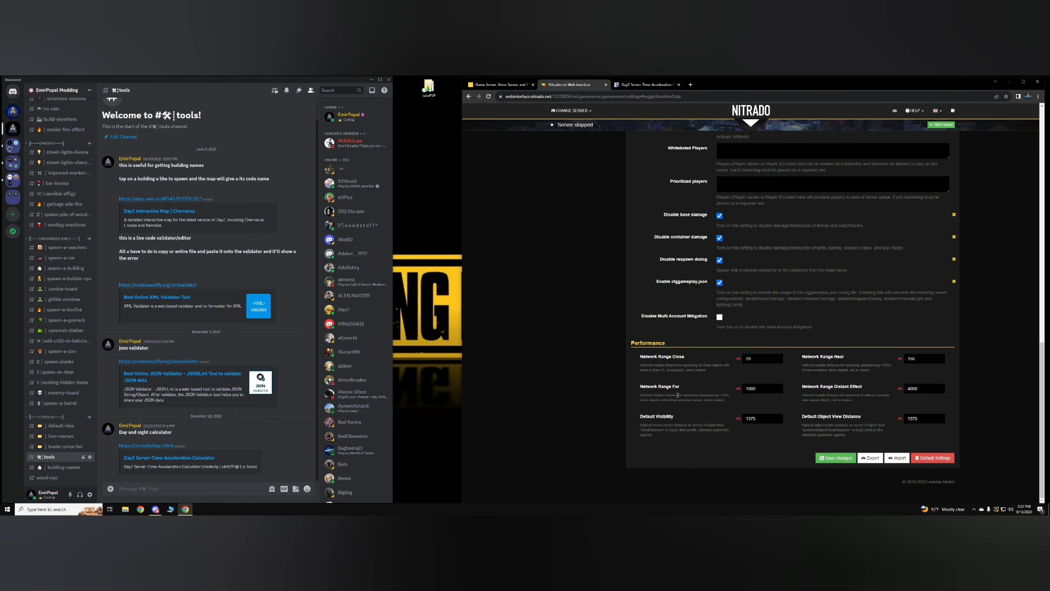
{"action": "mouse_move", "coordinate": [639, 397]}
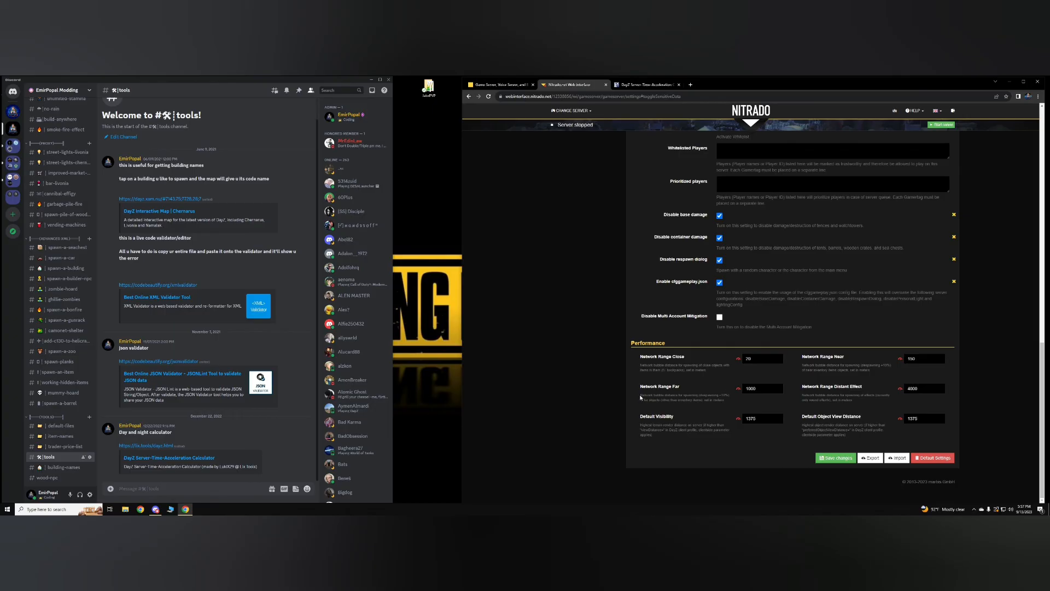
{"action": "scroll", "scroll_direction": "up", "scroll_amount": 3}
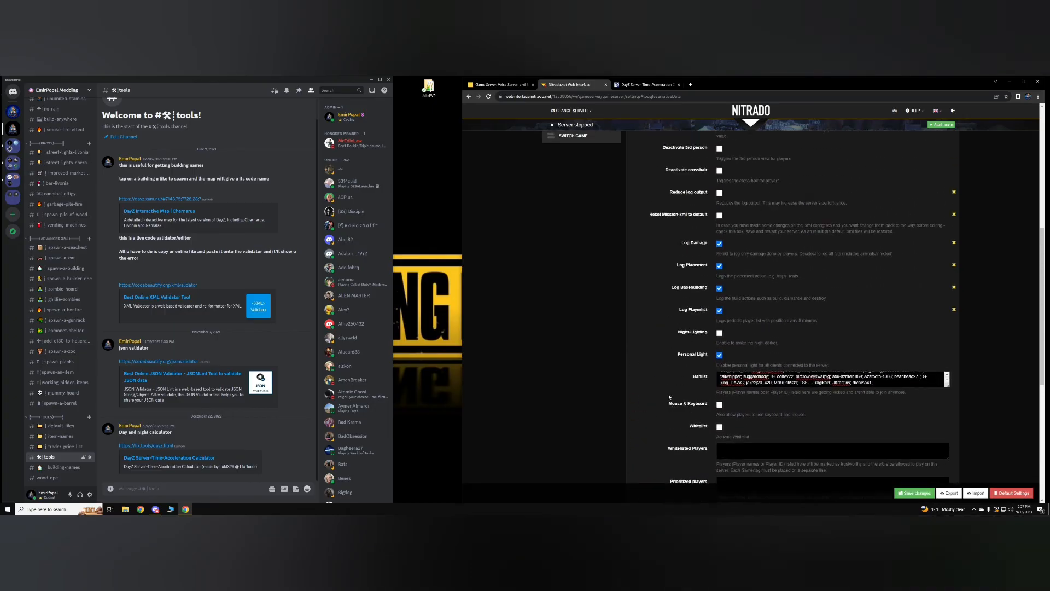